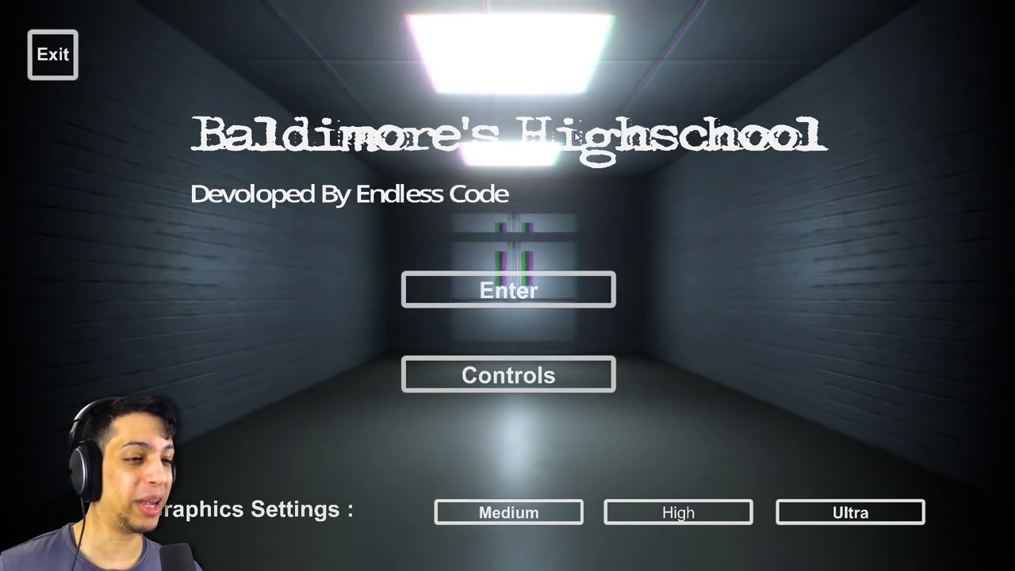
Step: Start a new game from the title menu and enter the school lobby
left_click(508, 289)
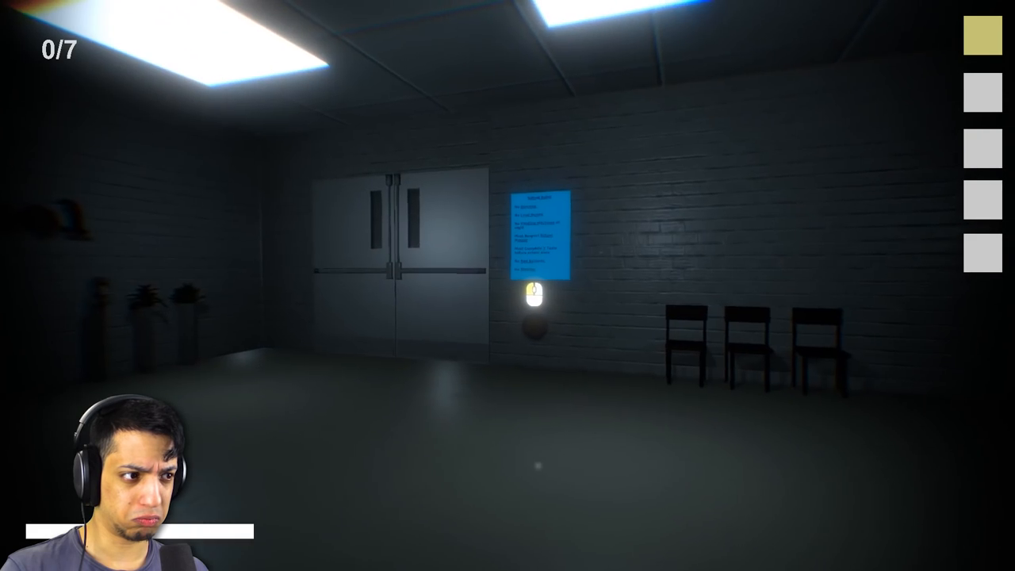
mouse_move(508, 285)
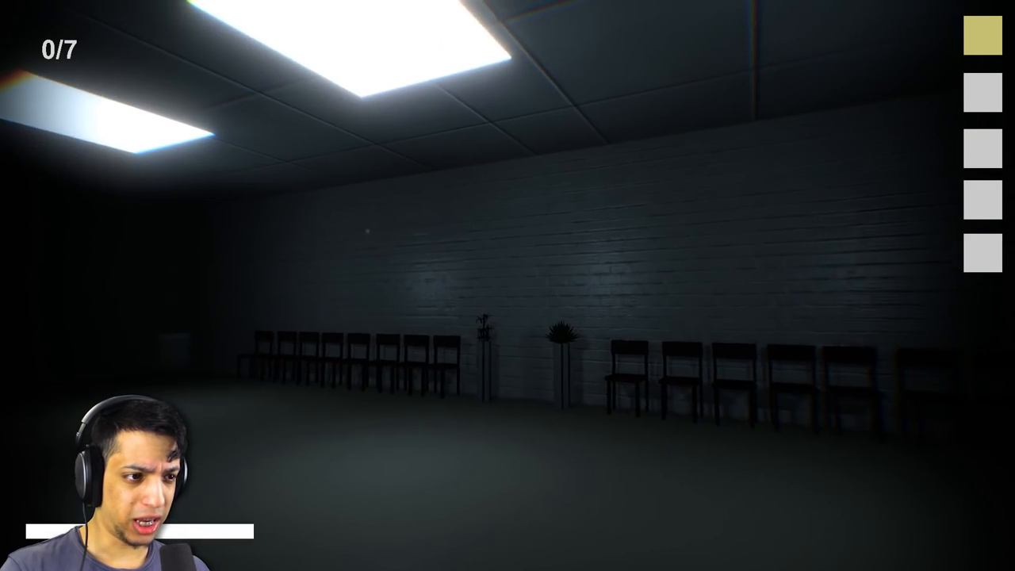
mouse_move(508, 285)
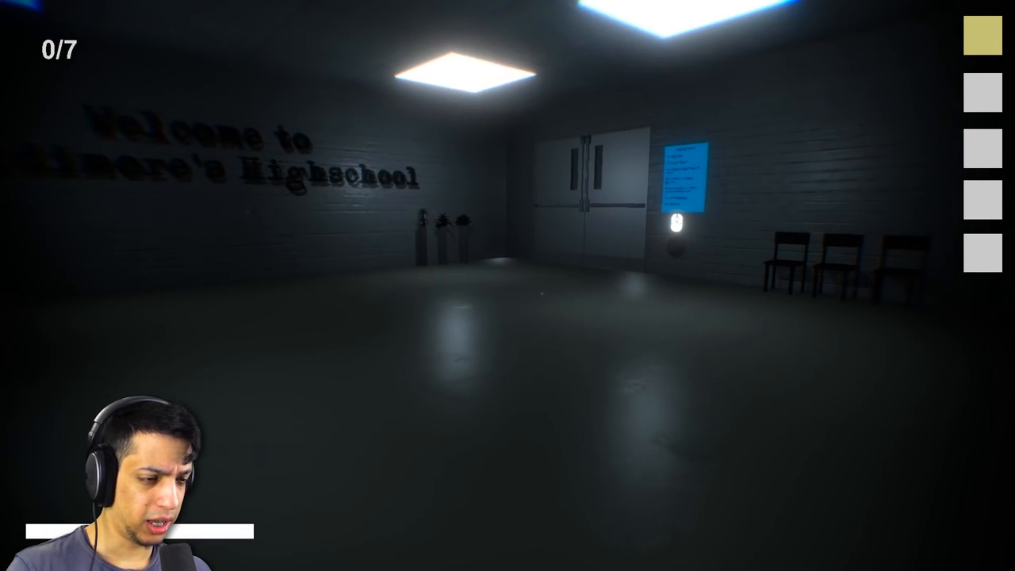
mouse_move(507, 286)
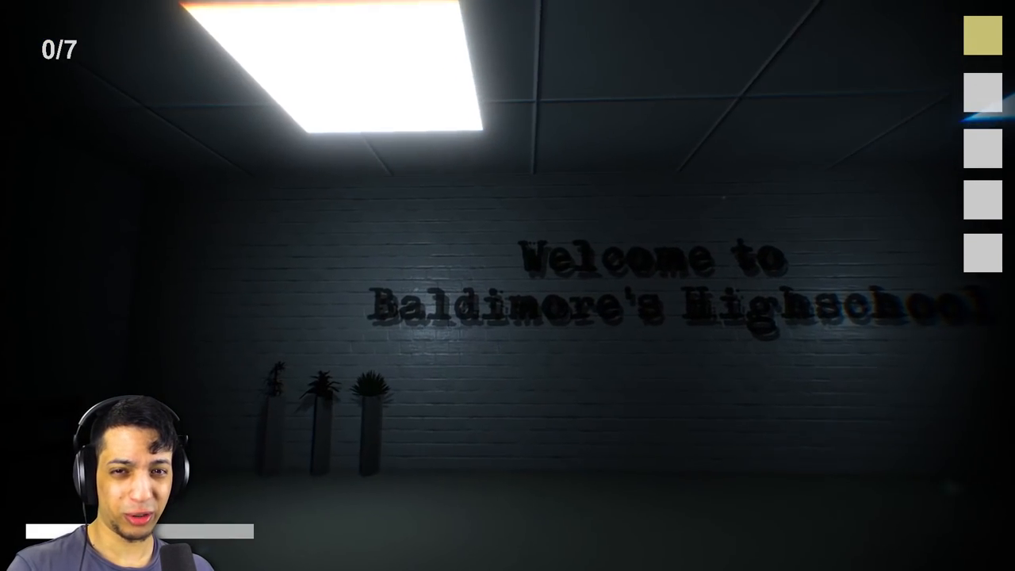
mouse_move(508, 285)
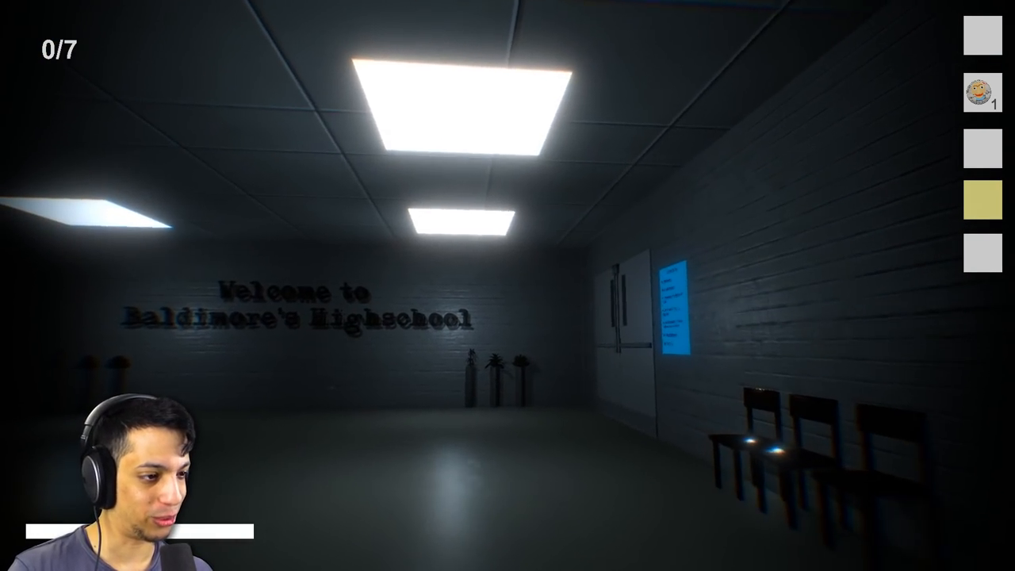
mouse_move(507, 286)
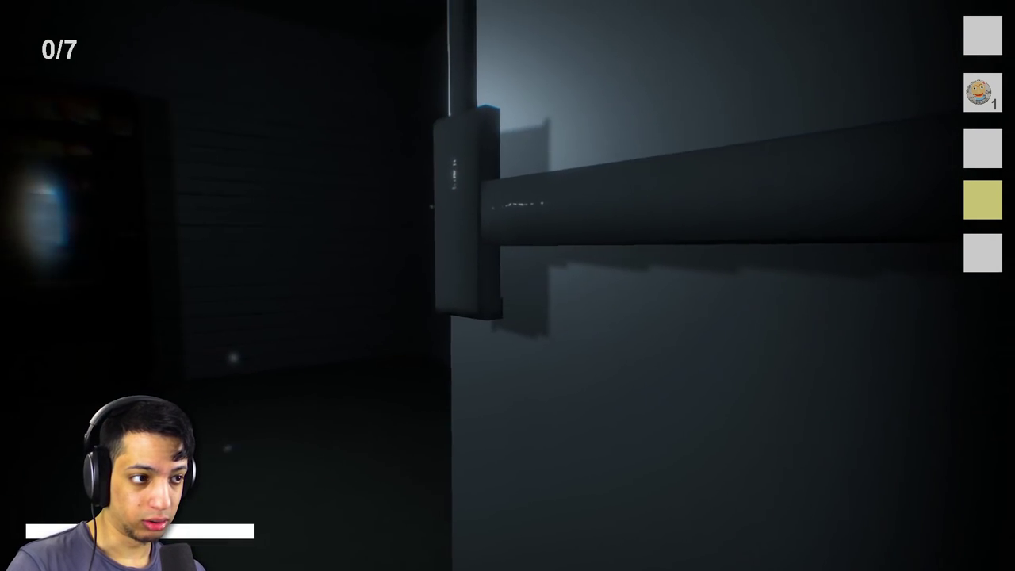
mouse_move(508, 286)
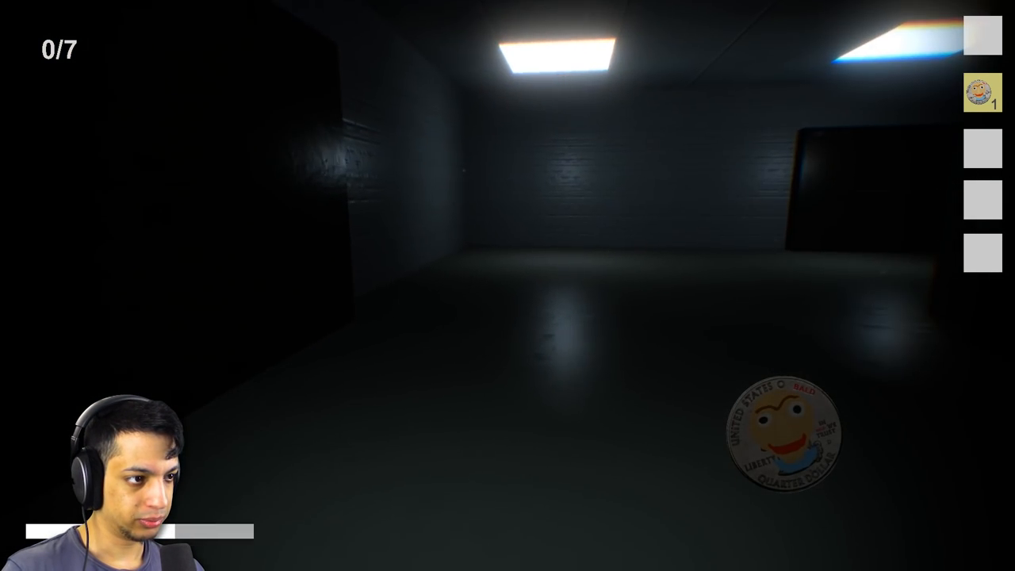
mouse_move(507, 286)
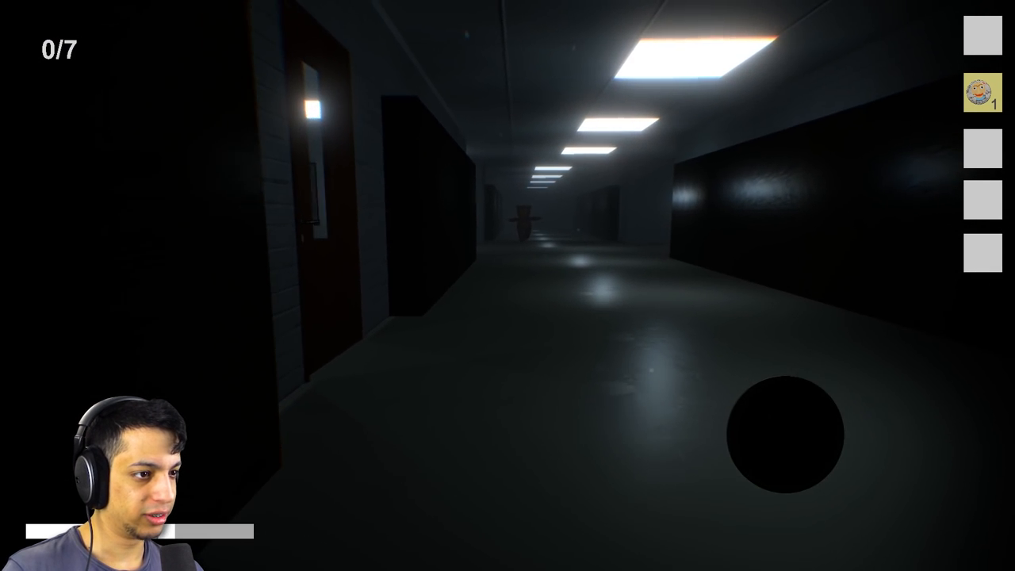
mouse_move(507, 286)
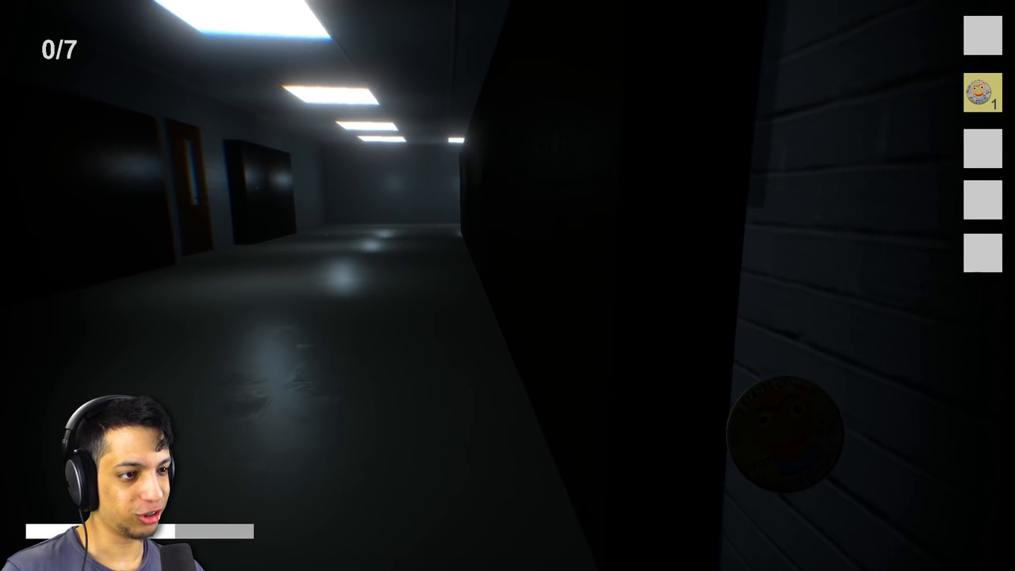
mouse_move(508, 286)
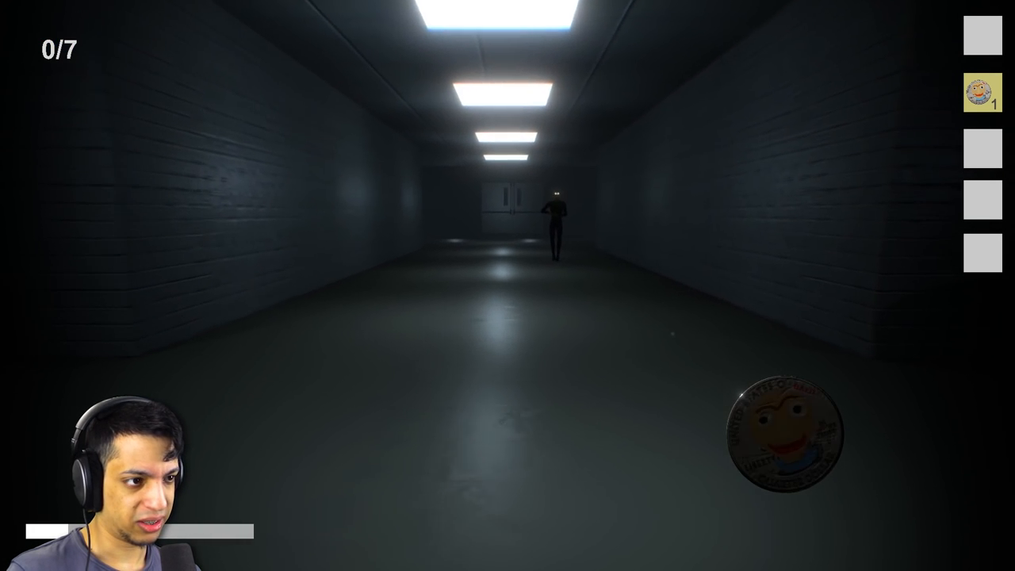
mouse_move(508, 285)
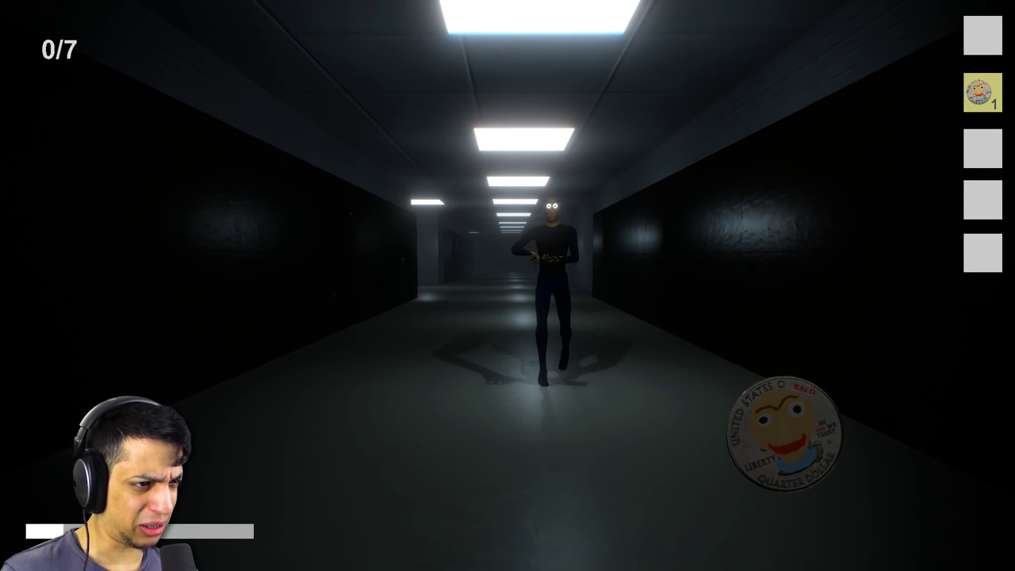
Step: Walk forward through the dark hallway until the masked teacher ends the run
key("w")
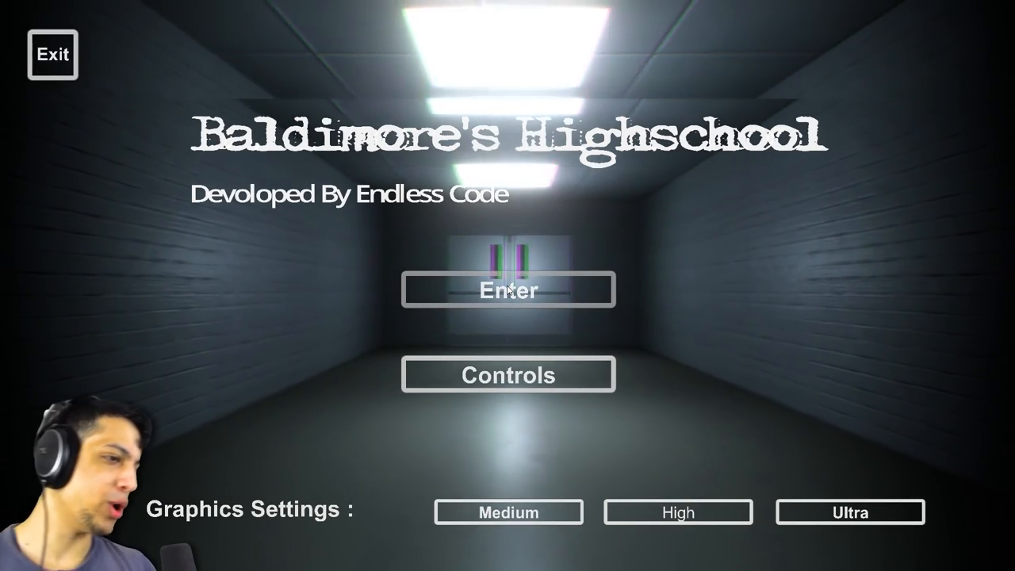
Step: Start a fresh run from the title menu and walk into the desk-filled classroom
left_click(508, 289)
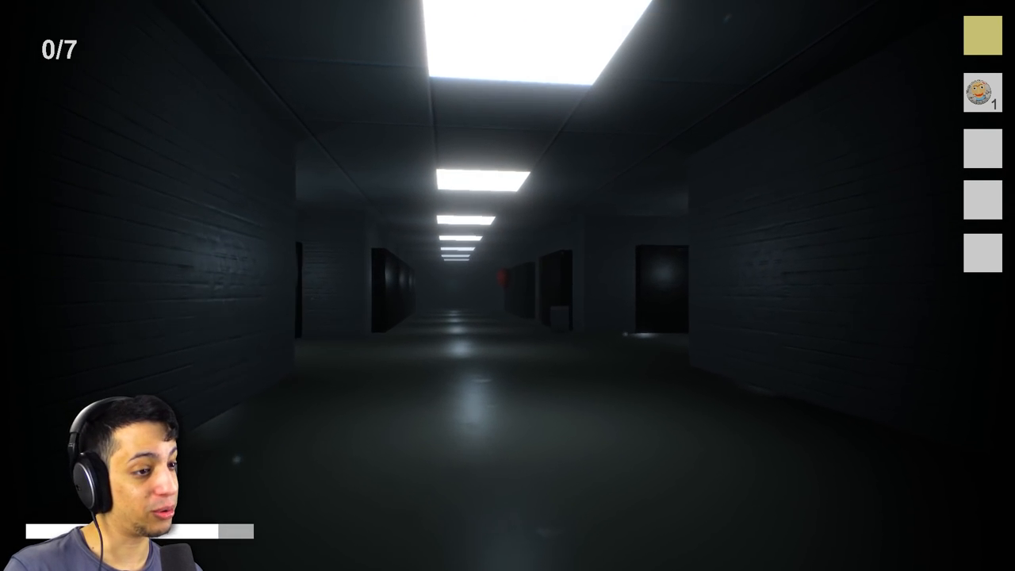
key("w")
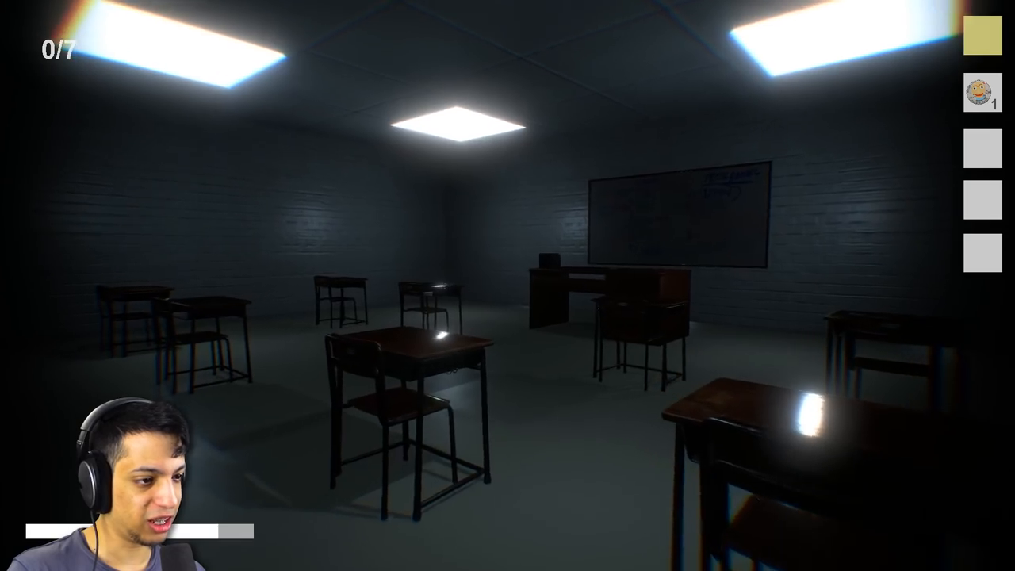
mouse_move(508, 285)
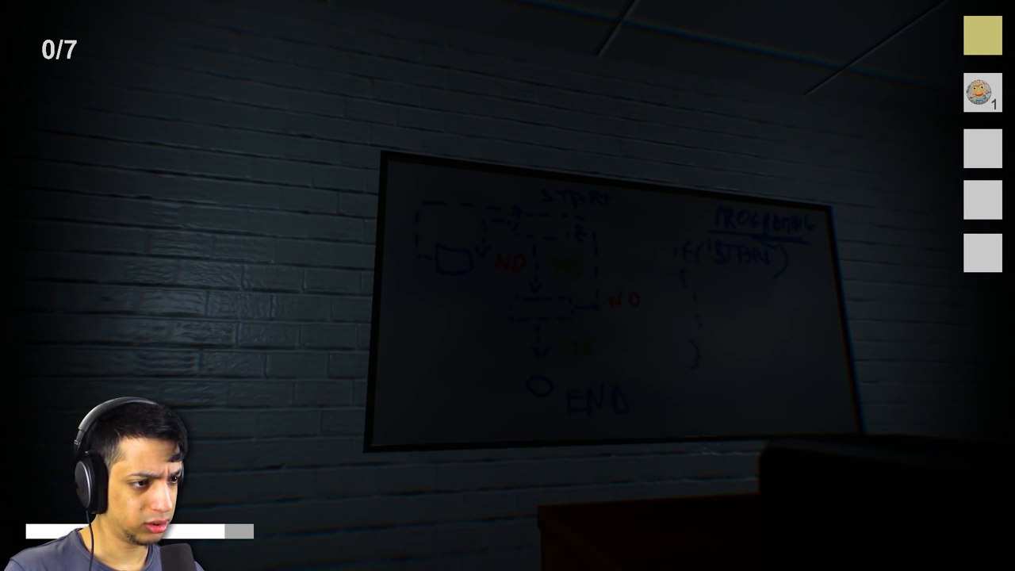
mouse_move(508, 286)
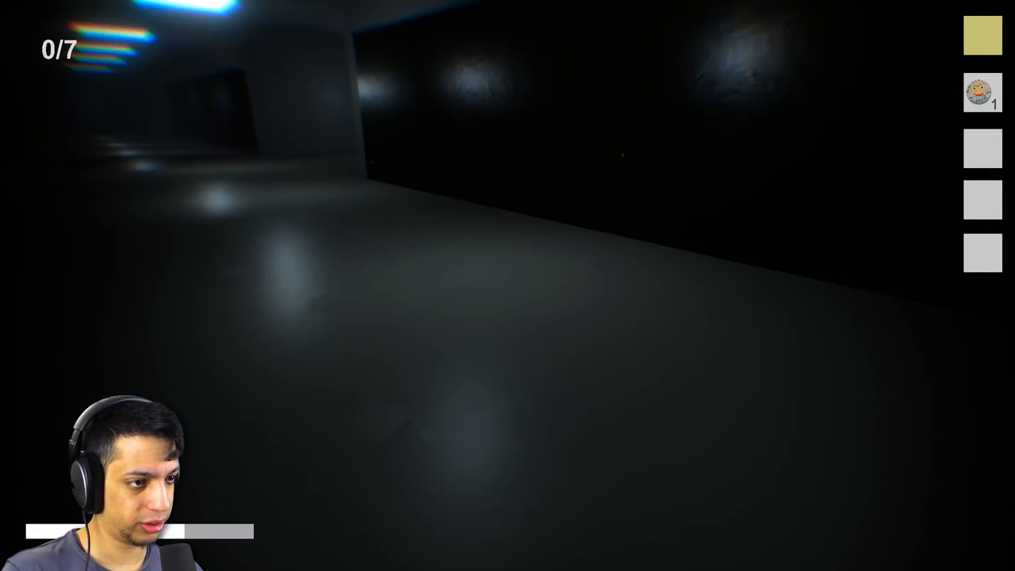
mouse_move(507, 285)
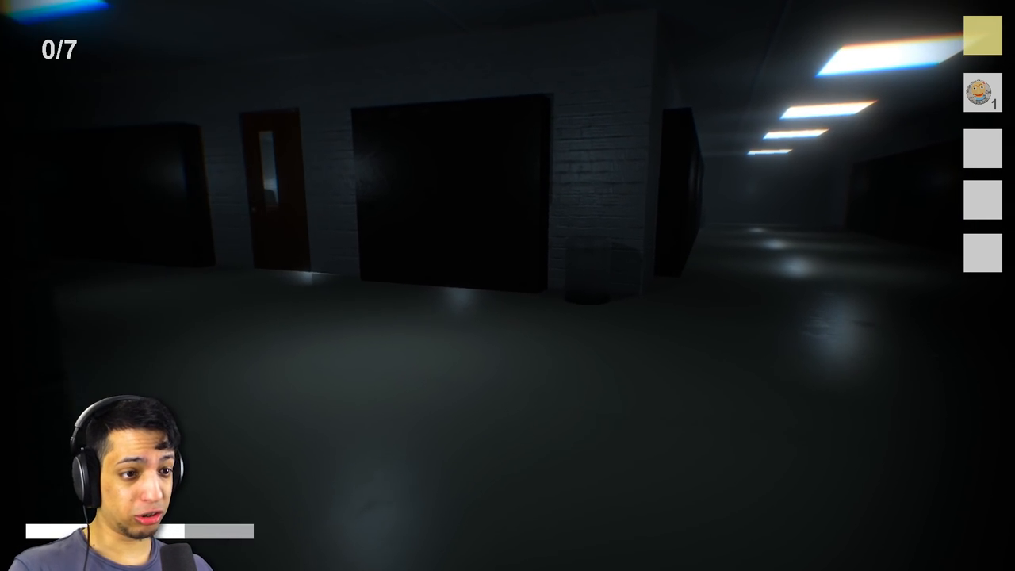
mouse_move(508, 285)
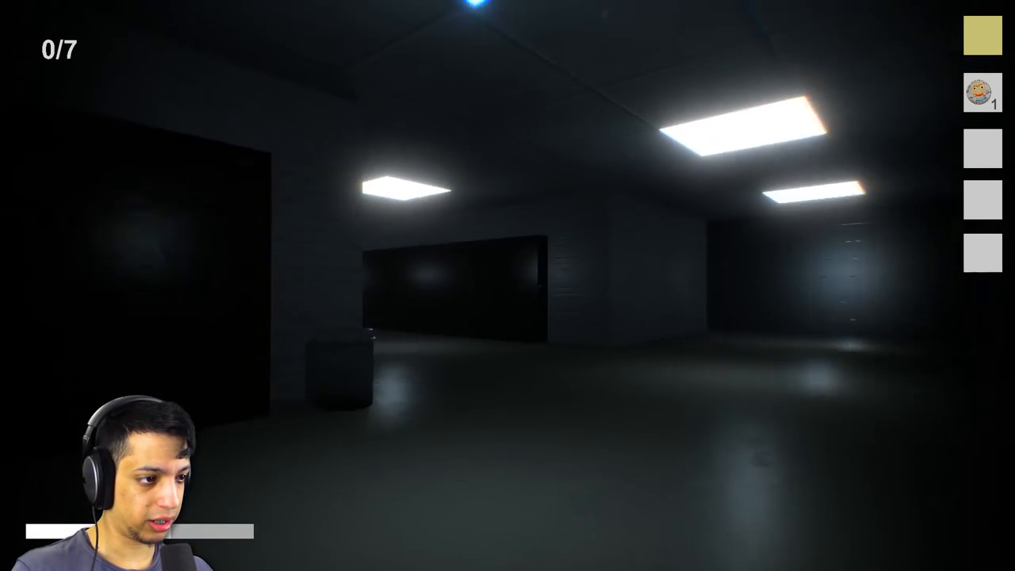
mouse_move(507, 285)
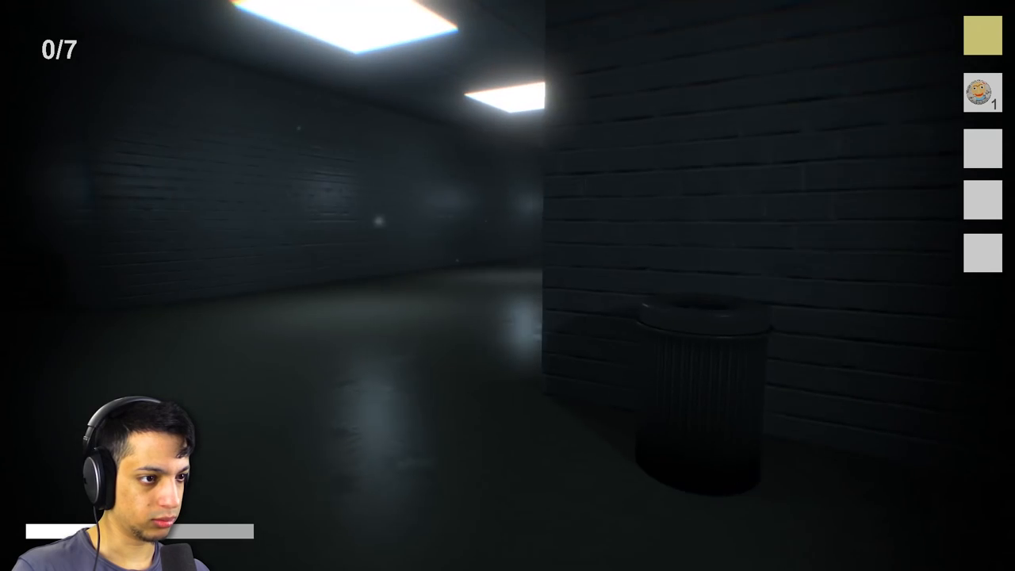
mouse_move(507, 285)
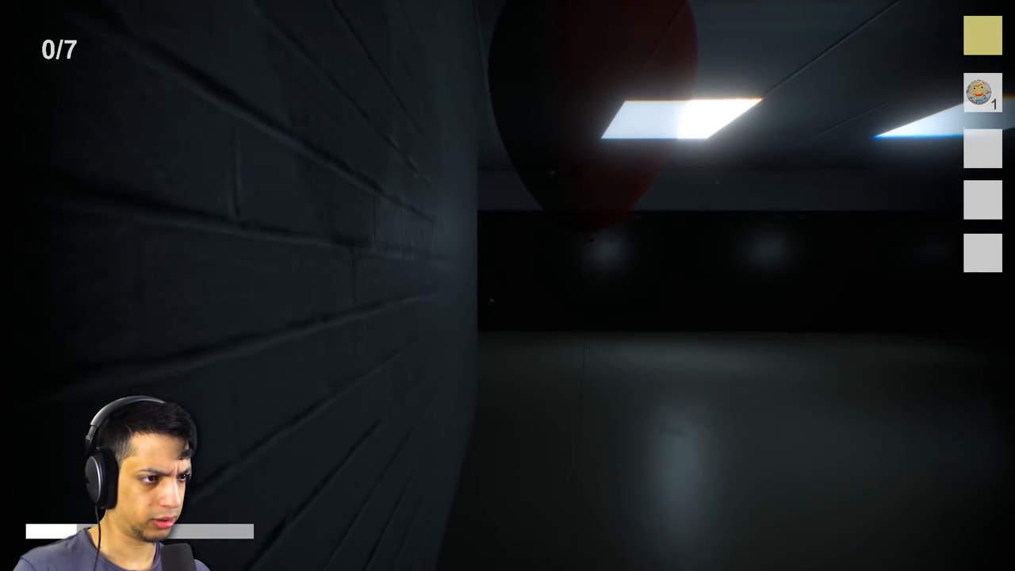
mouse_move(508, 285)
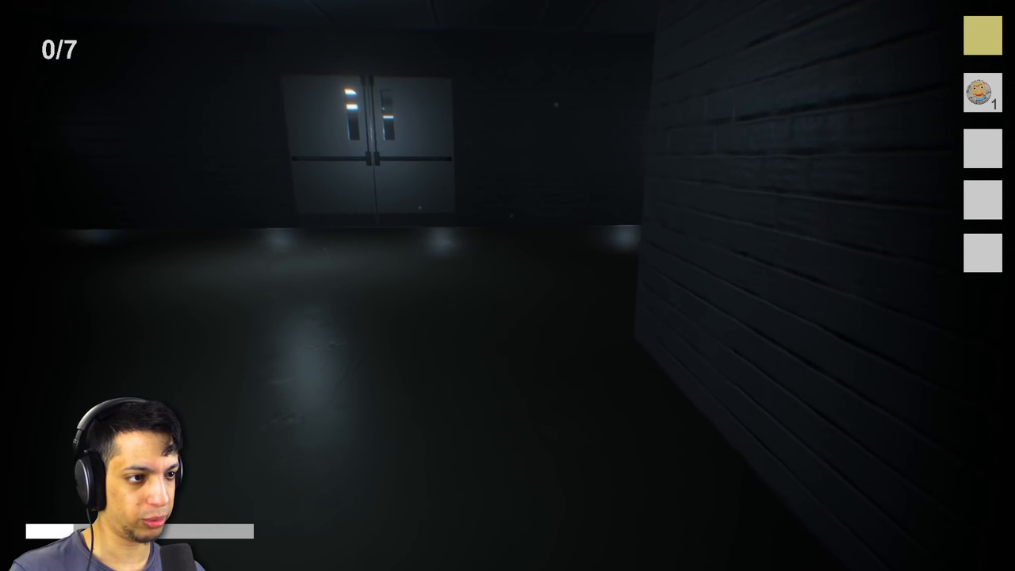
mouse_move(508, 286)
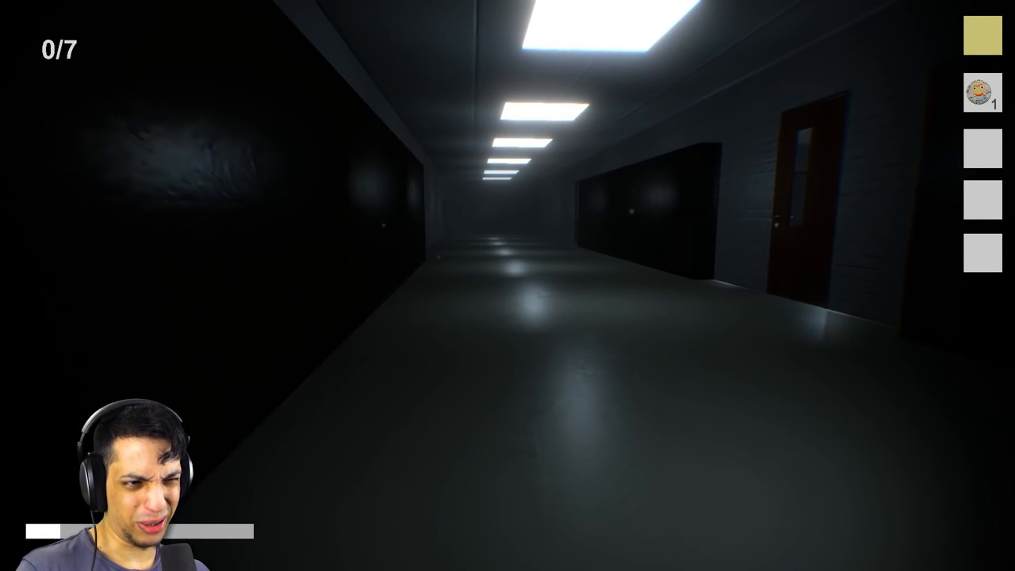
mouse_move(508, 286)
type("5")
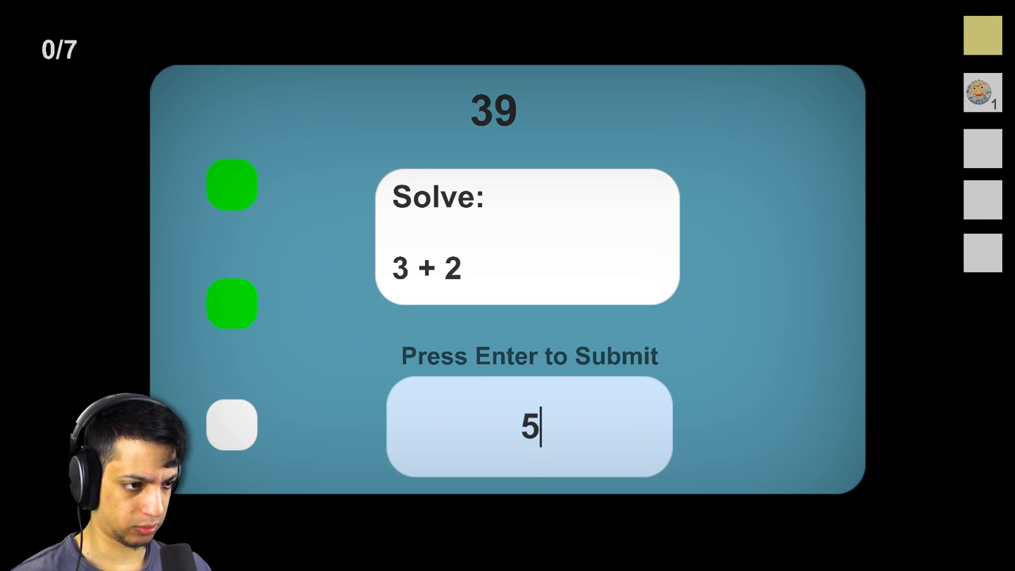
Step: Submit the math answer, walk the hallway to the next notebook and begin answering 3 - 2
key("Return")
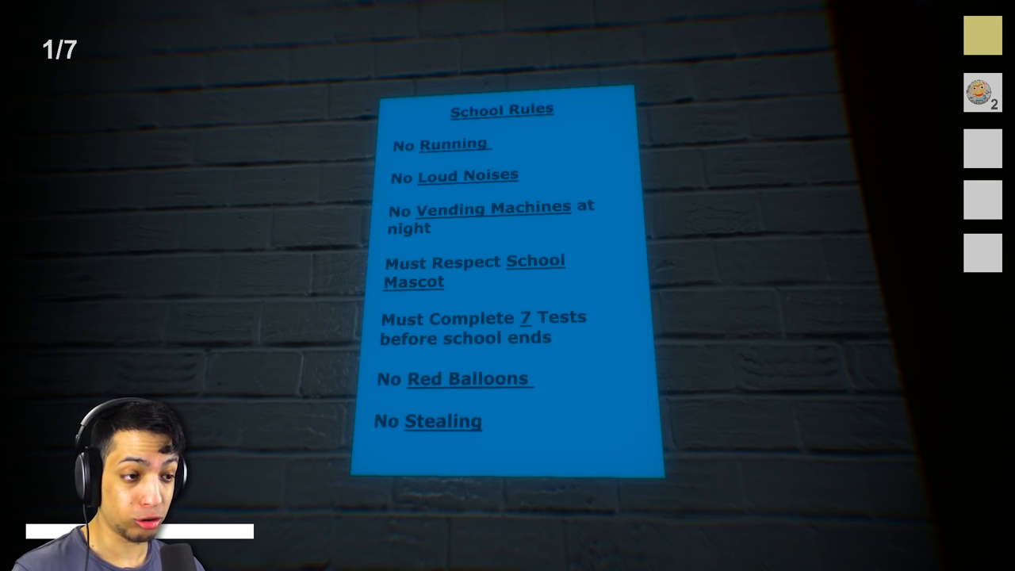
mouse_move(507, 285)
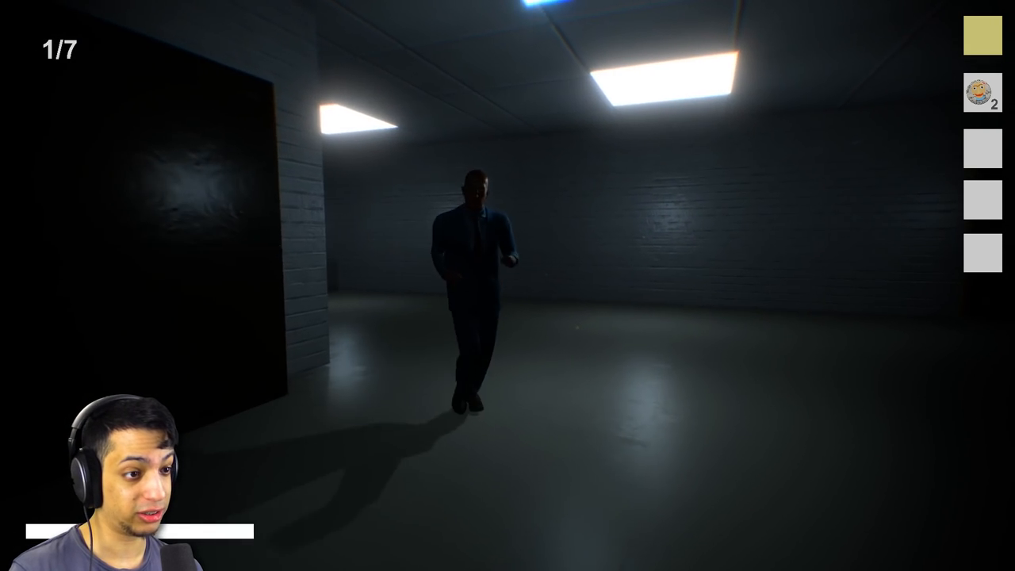
mouse_move(508, 286)
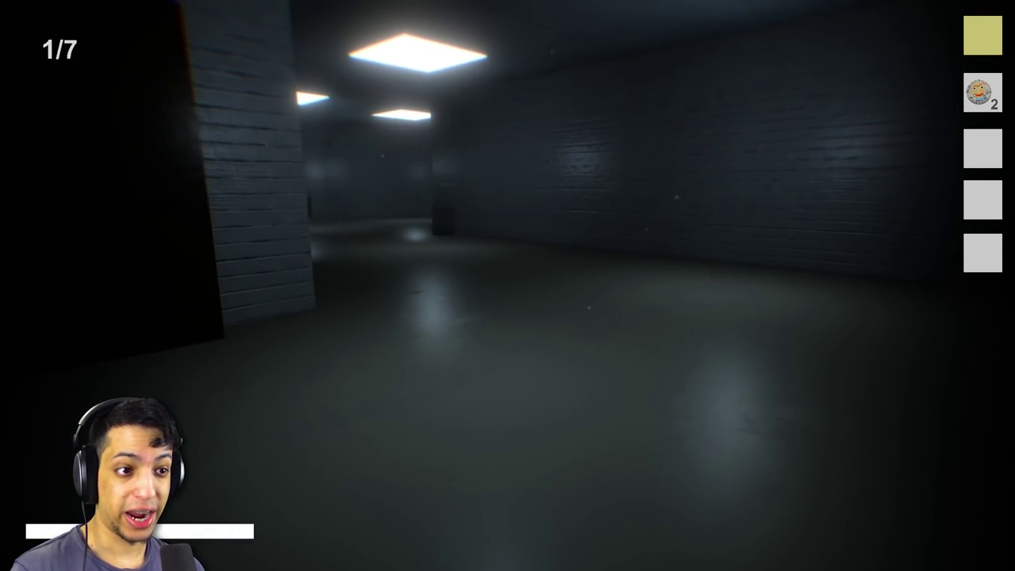
key("w")
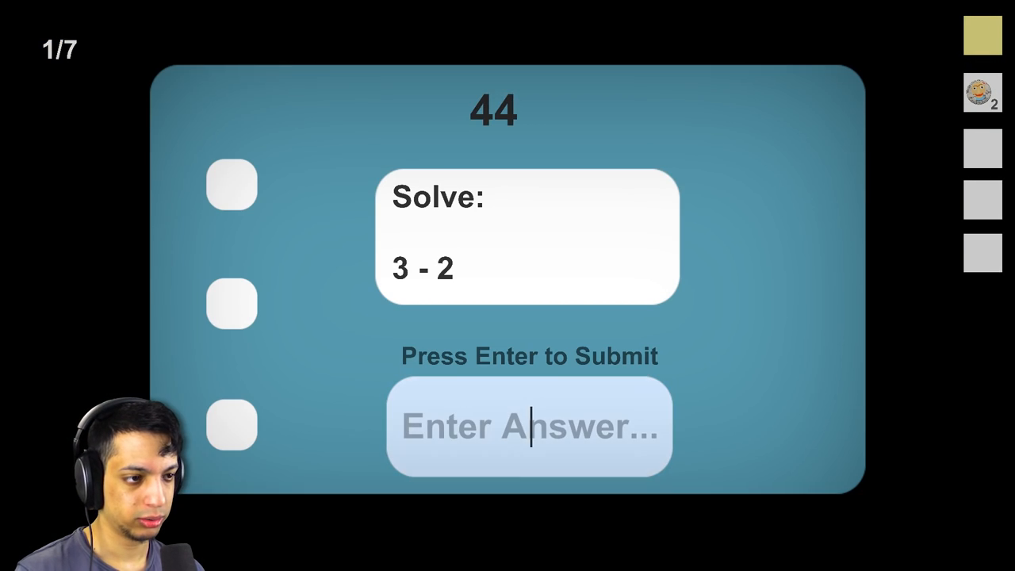
type("-")
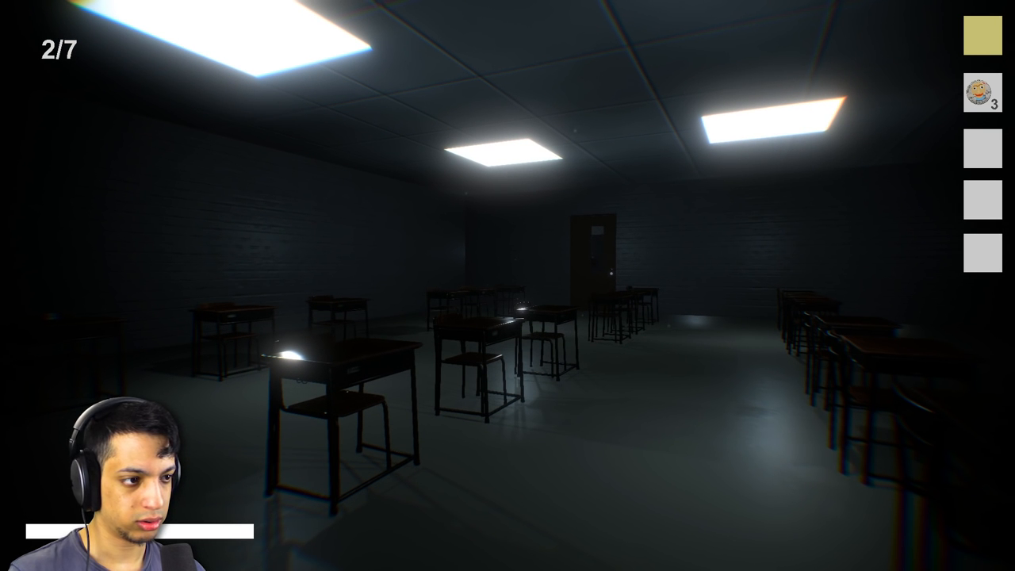
mouse_move(507, 286)
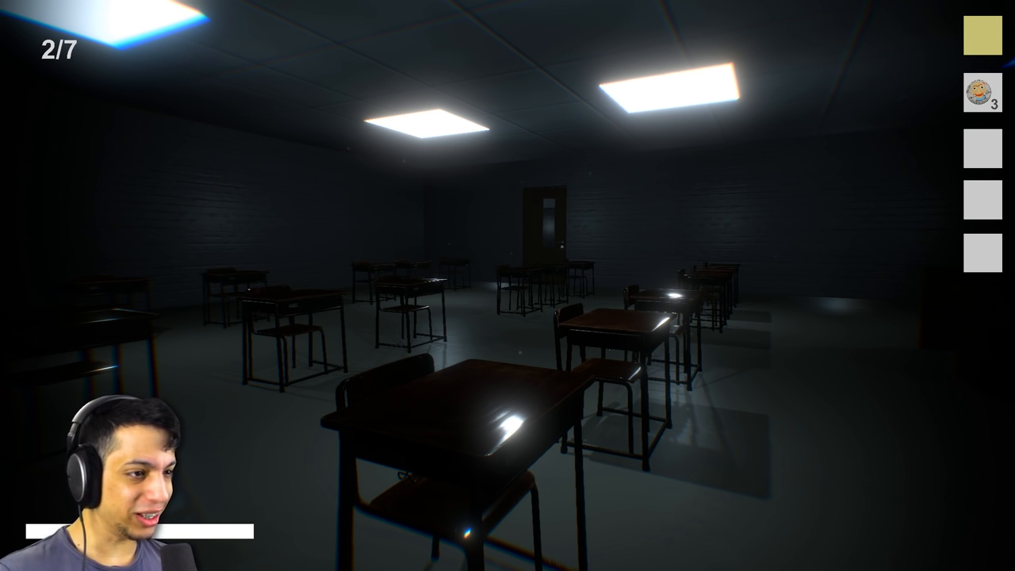
mouse_move(507, 286)
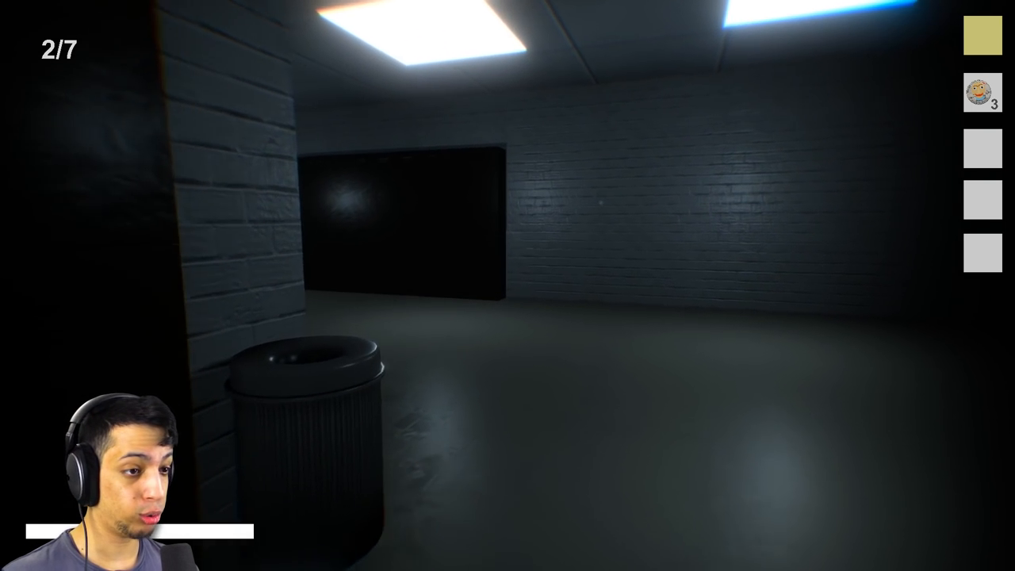
mouse_move(507, 286)
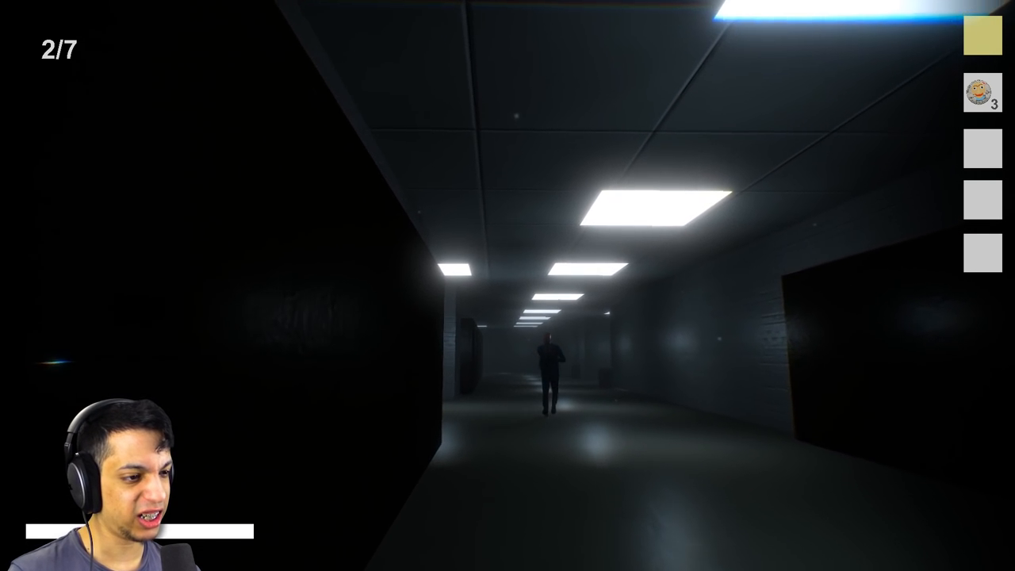
Step: Leave the classroom and move along the corridor toward the distant figure
key("w")
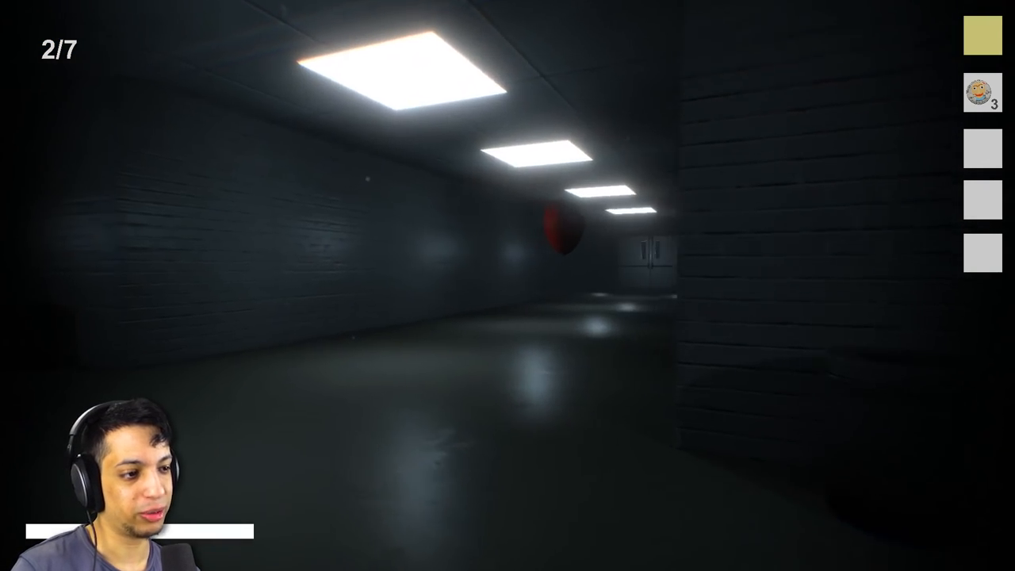
mouse_move(508, 285)
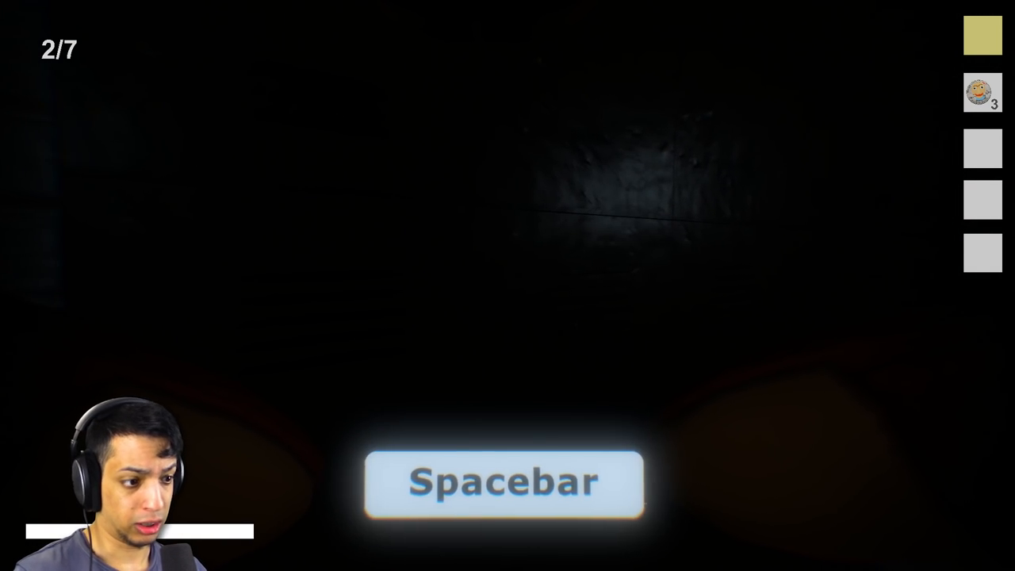
Step: Struggle free from the grab, ending up in detention with the counter at 3/7
key("space")
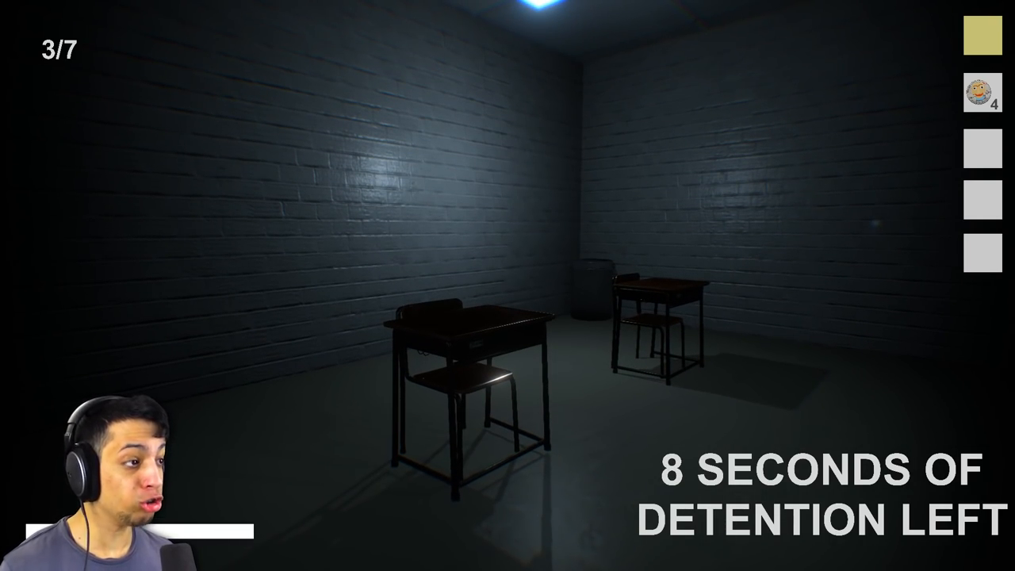
mouse_move(508, 285)
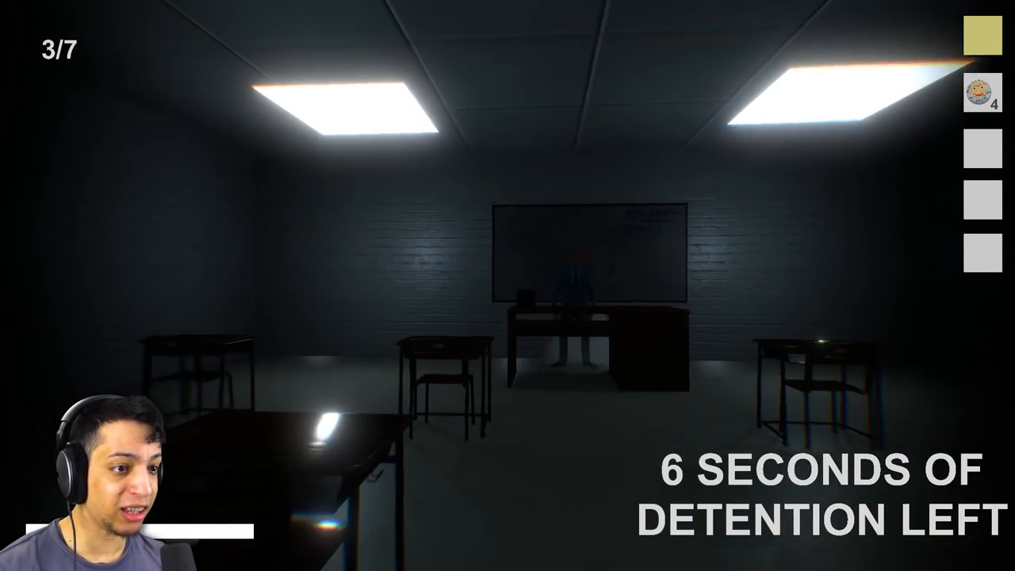
mouse_move(508, 285)
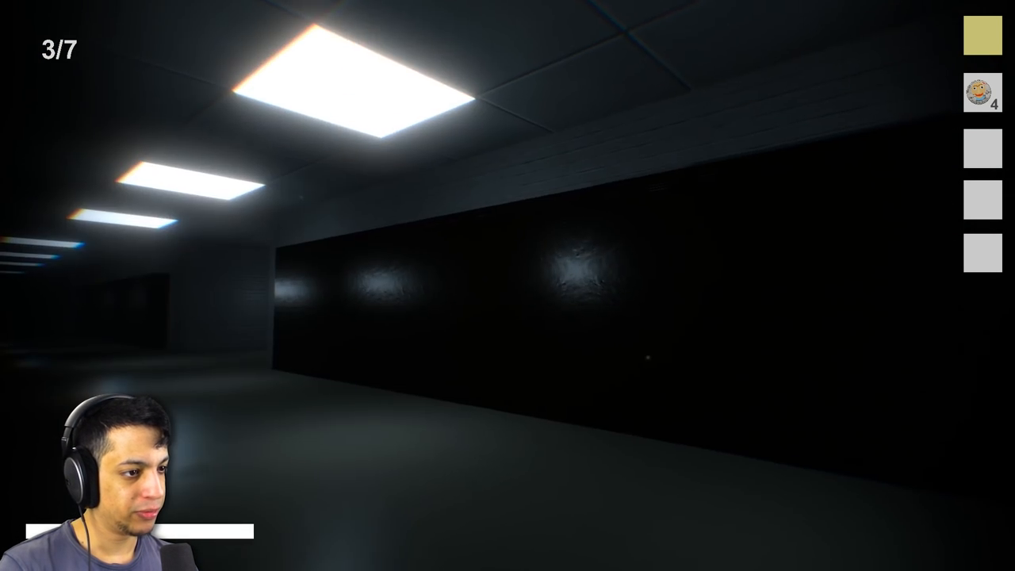
mouse_move(508, 286)
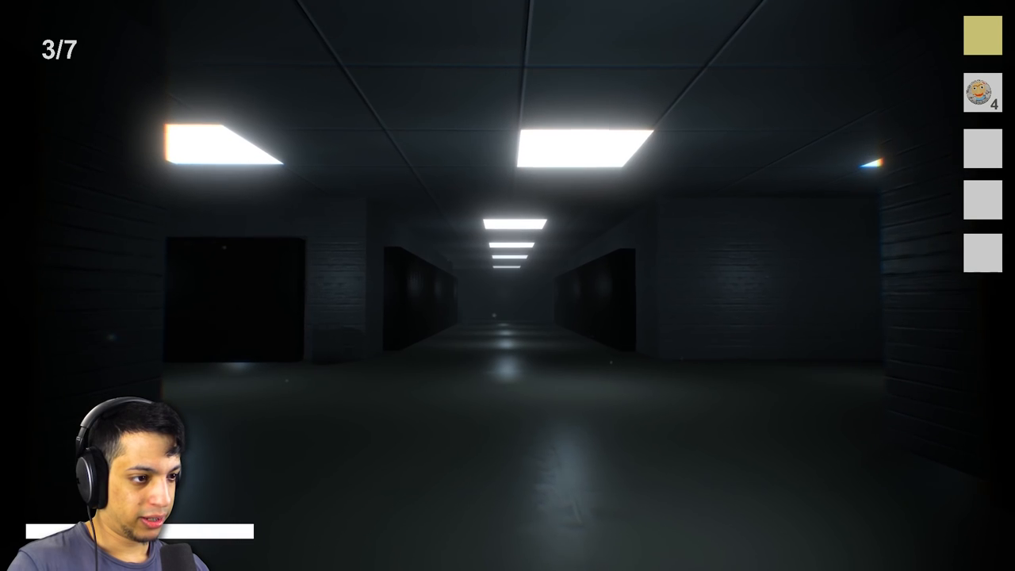
Step: Walk out of detention down the long corridor toward the approaching teddy bear
key("w")
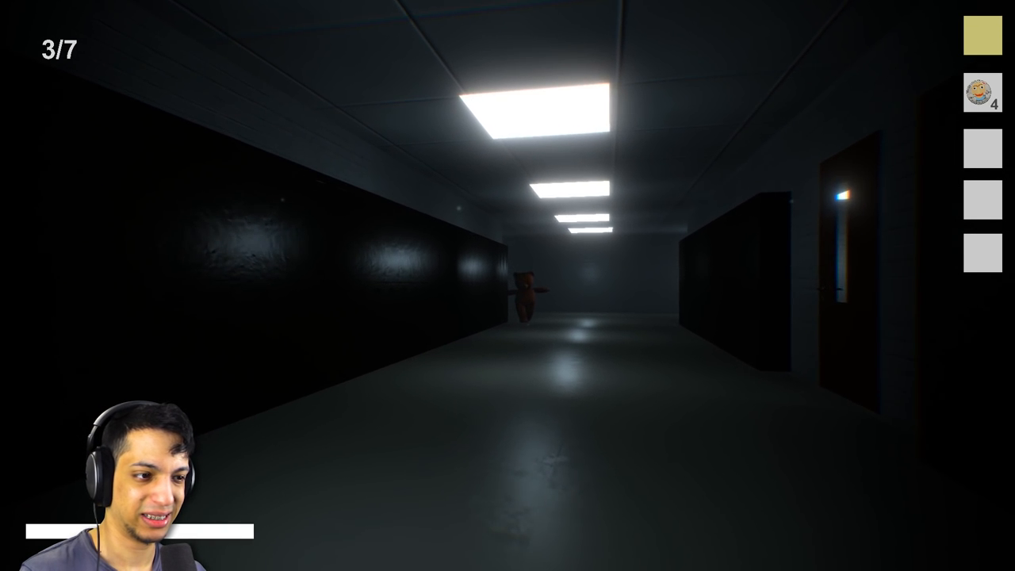
key("w")
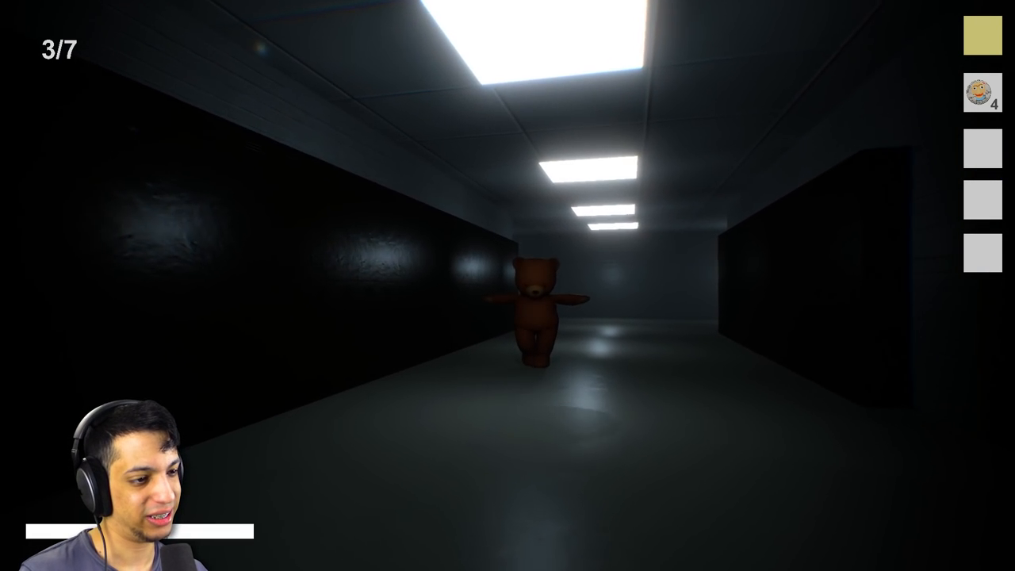
Step: Break free from the bear's hold and run down the corridor away from it
key("space")
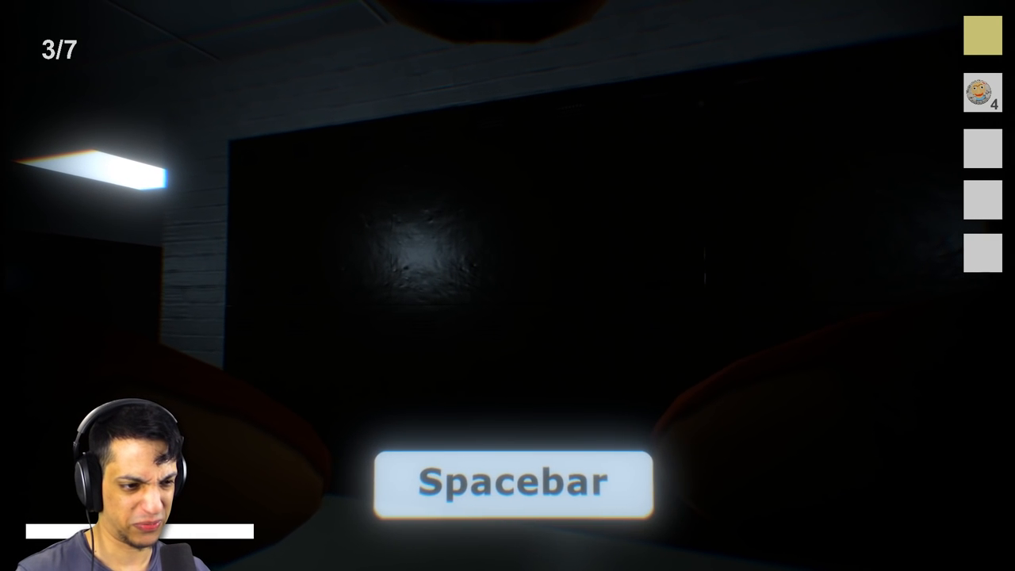
key("space")
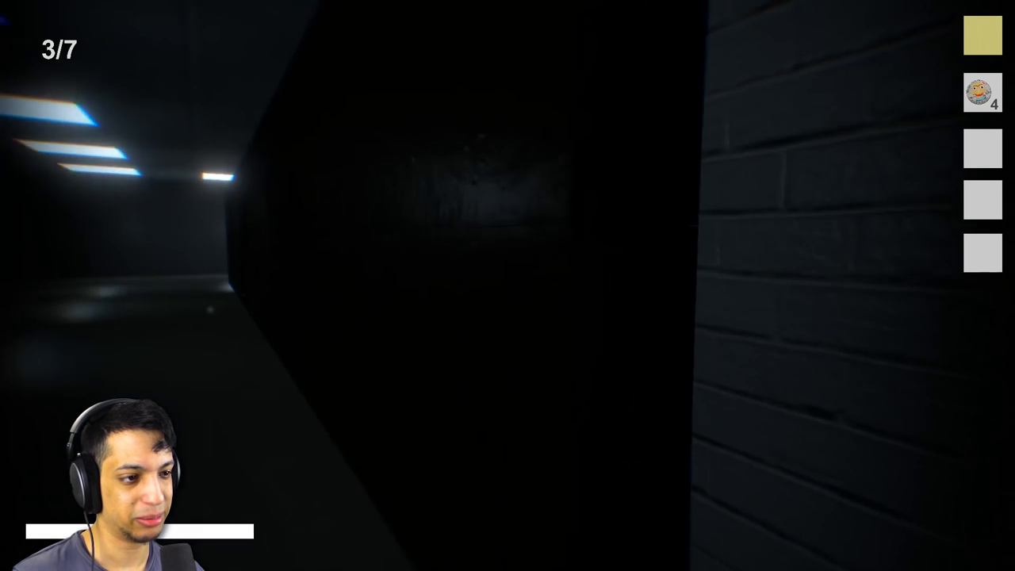
mouse_move(508, 285)
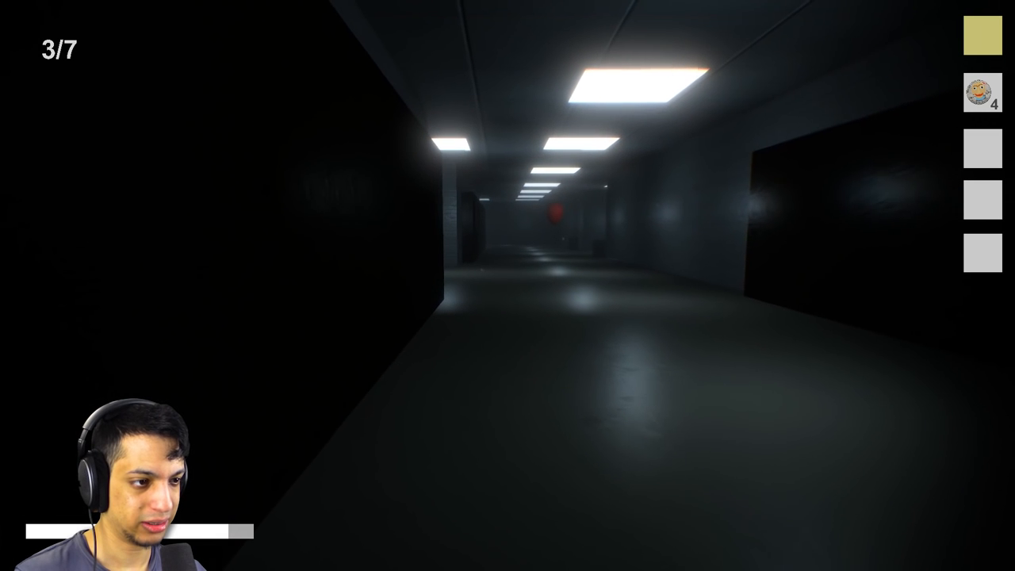
key("w")
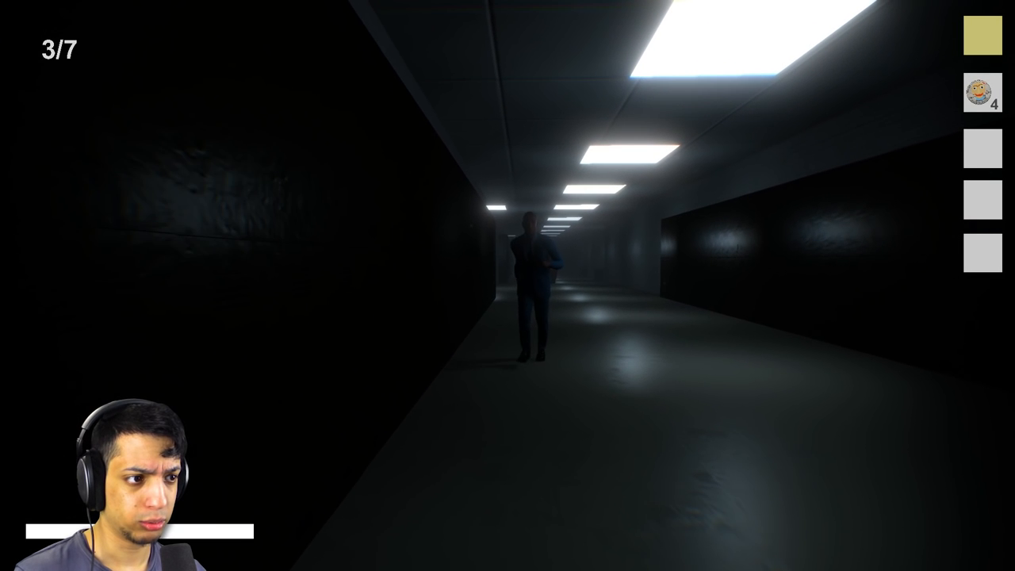
mouse_move(507, 285)
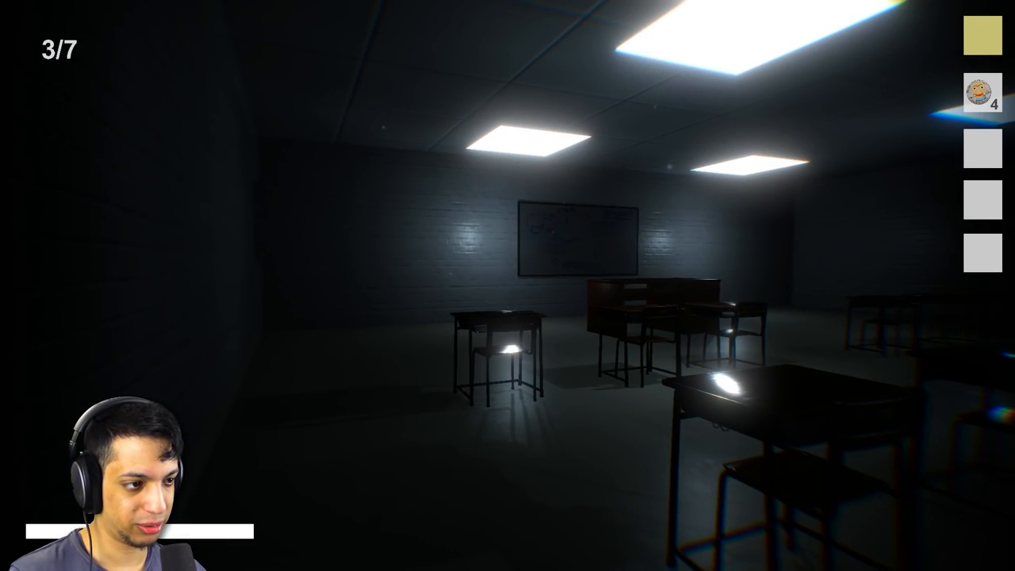
Step: Explore the classroom and corridors until captured and sent back to detention
key("w")
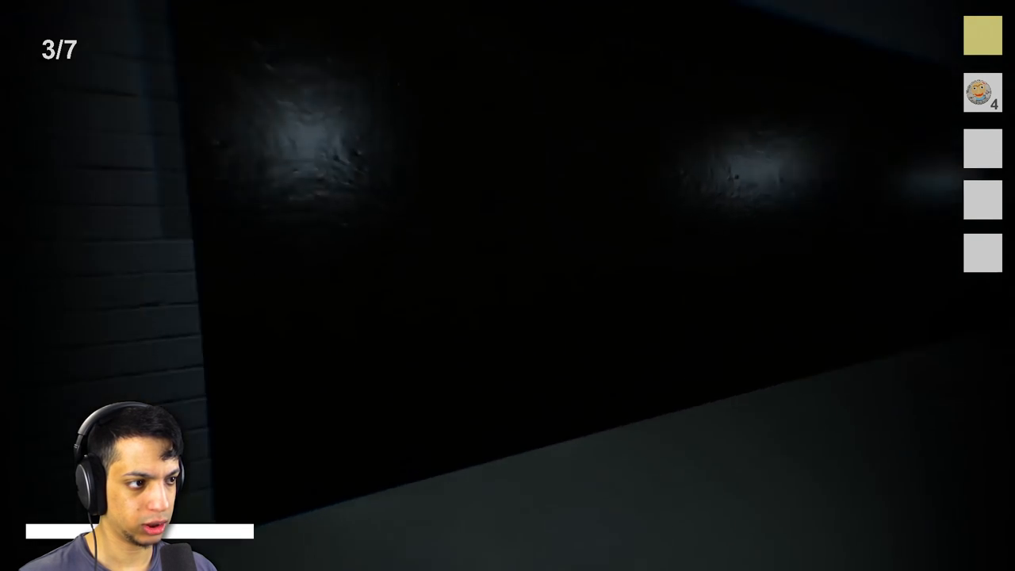
mouse_move(508, 285)
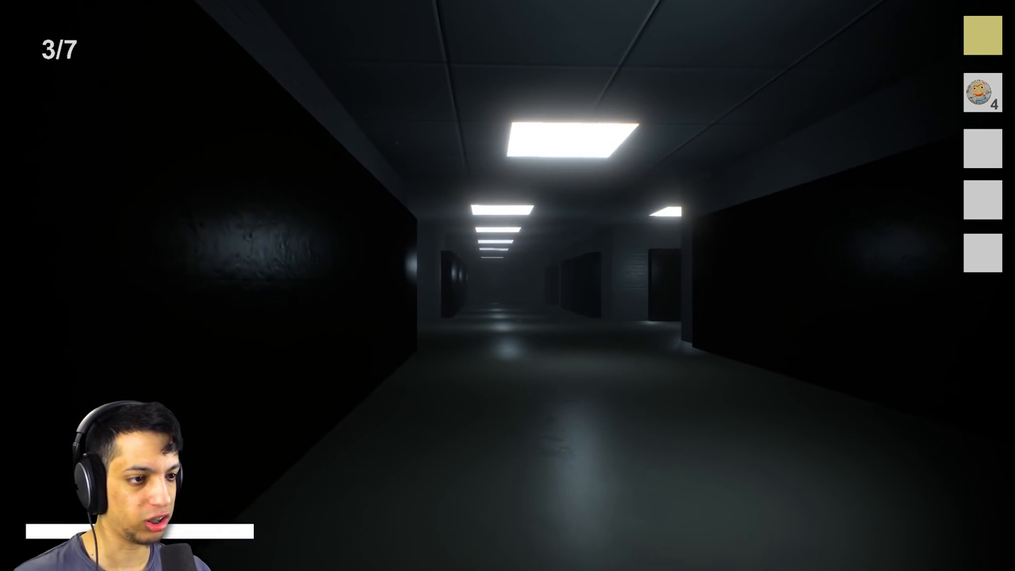
key("w")
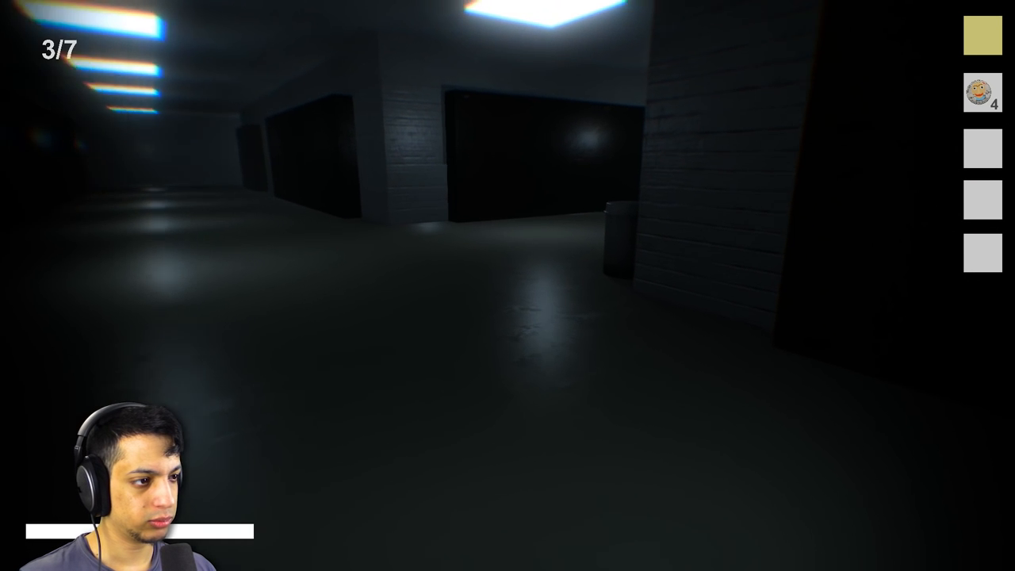
mouse_move(507, 286)
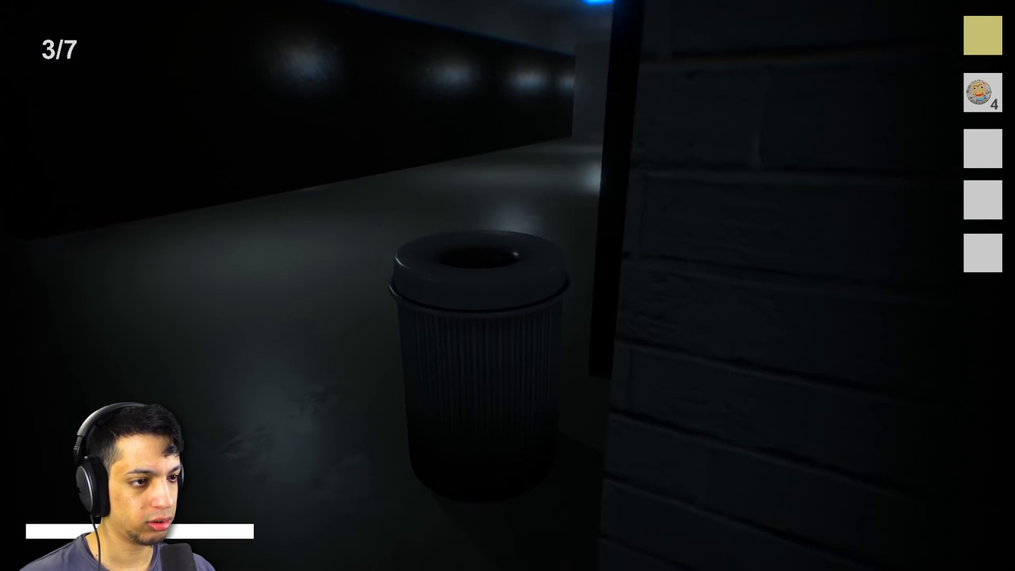
mouse_move(508, 286)
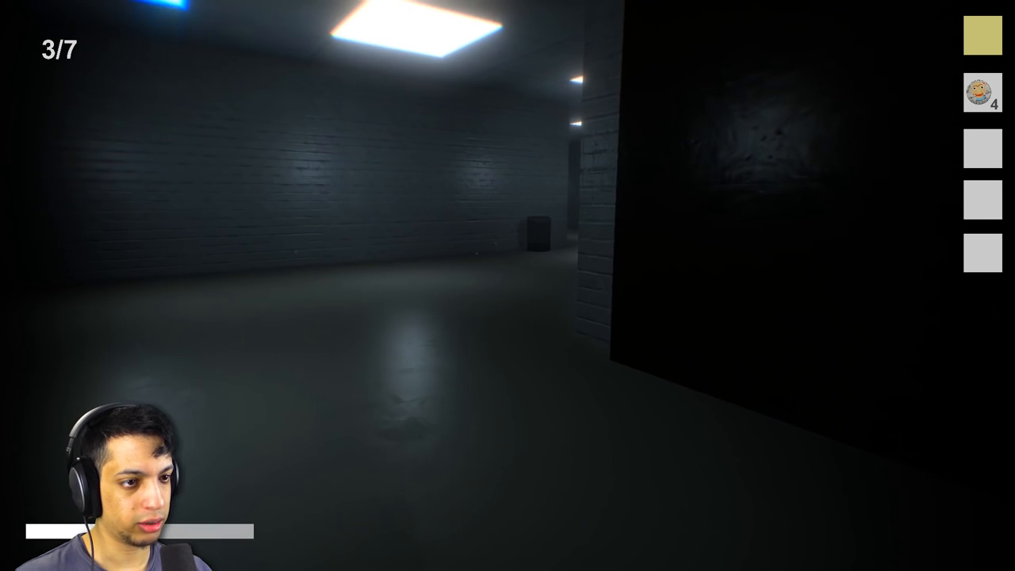
mouse_move(508, 286)
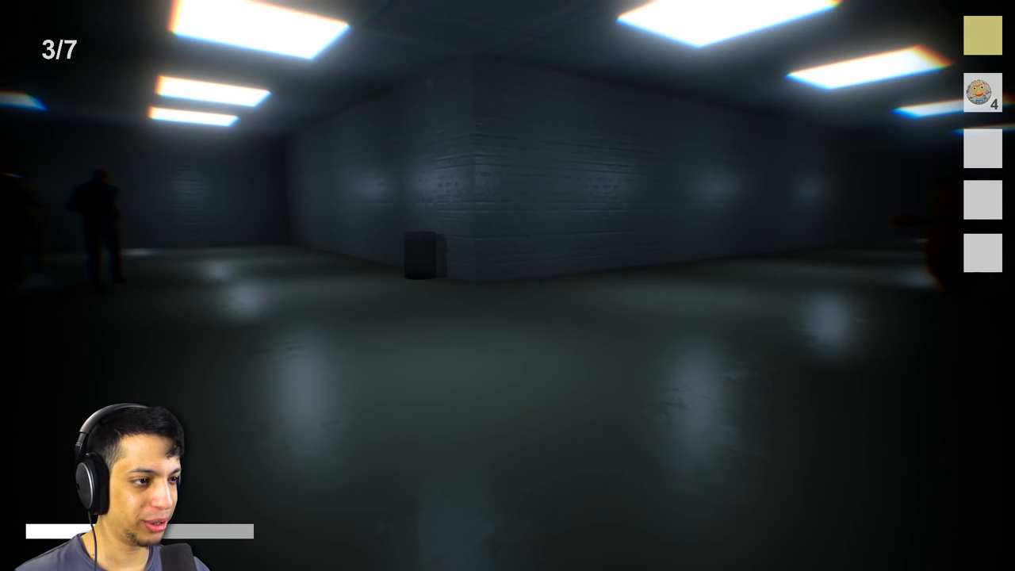
mouse_move(508, 285)
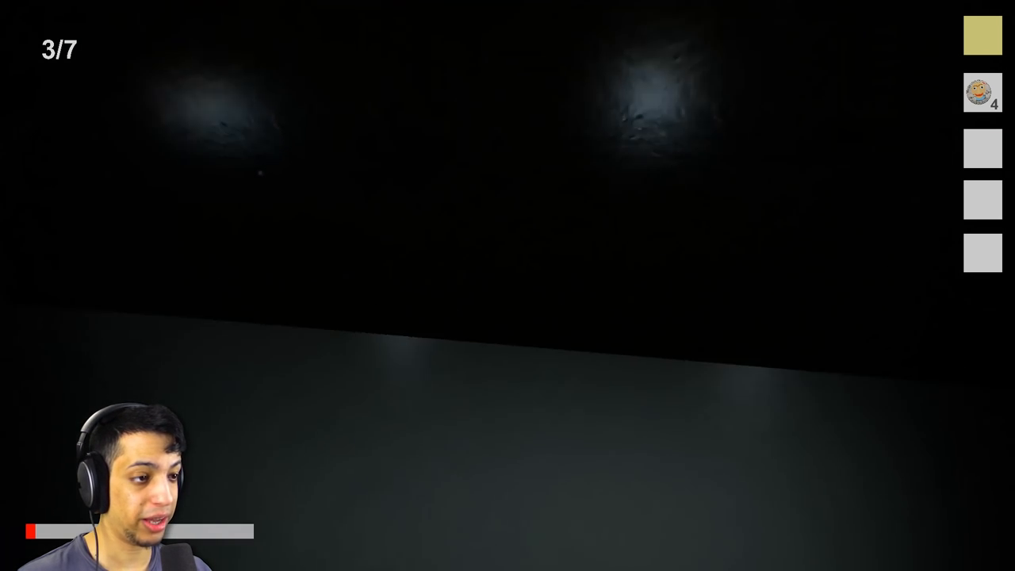
mouse_move(507, 286)
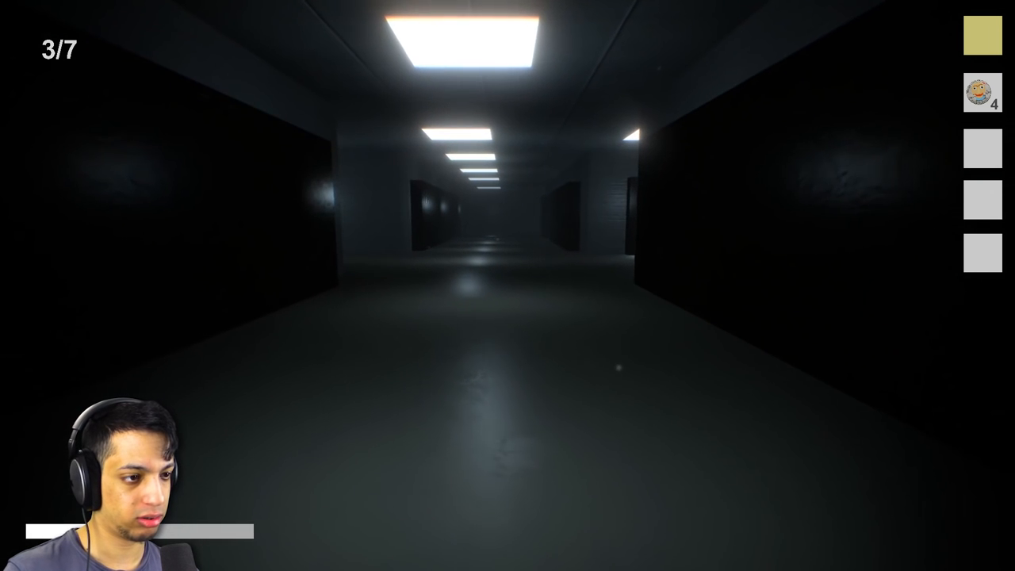
key("w")
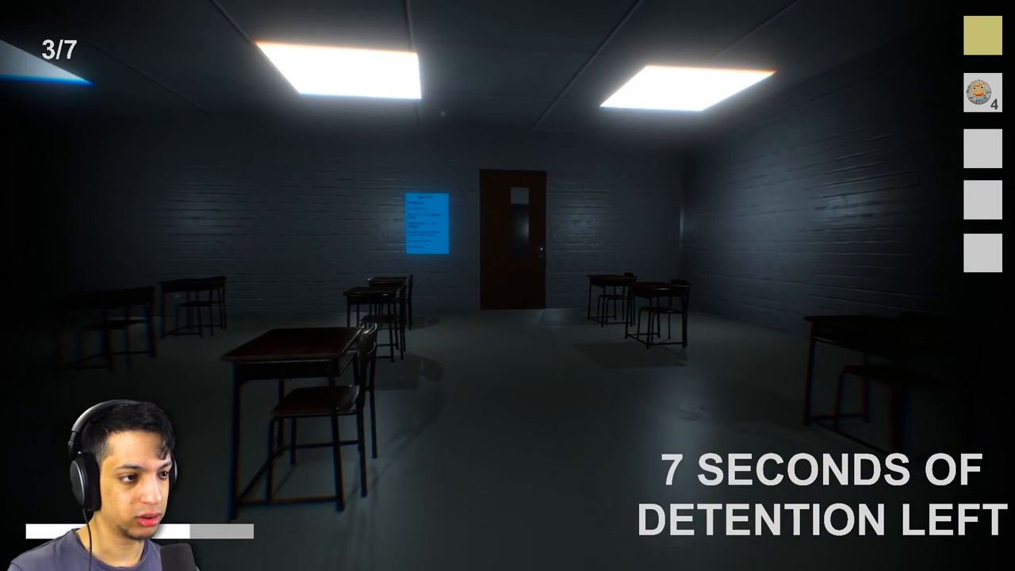
mouse_move(507, 286)
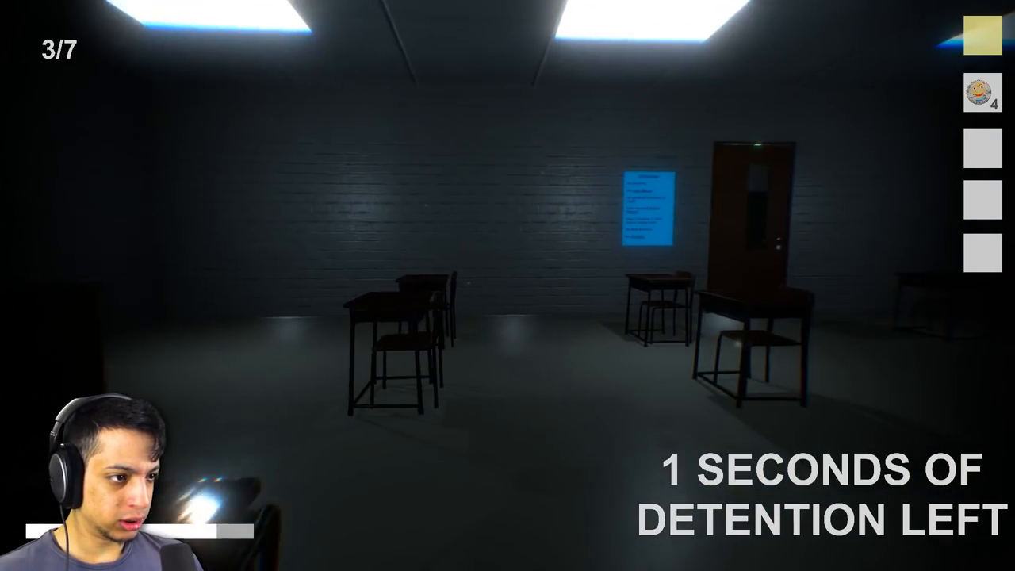
mouse_move(508, 286)
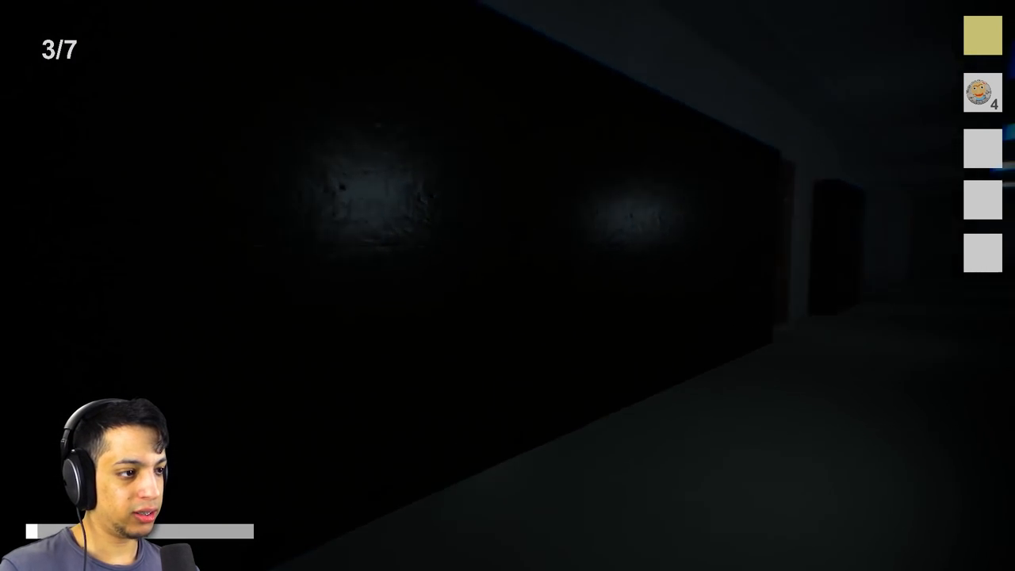
Step: Struggle against the tall figure's grip until the run ends at the title menu
key("space")
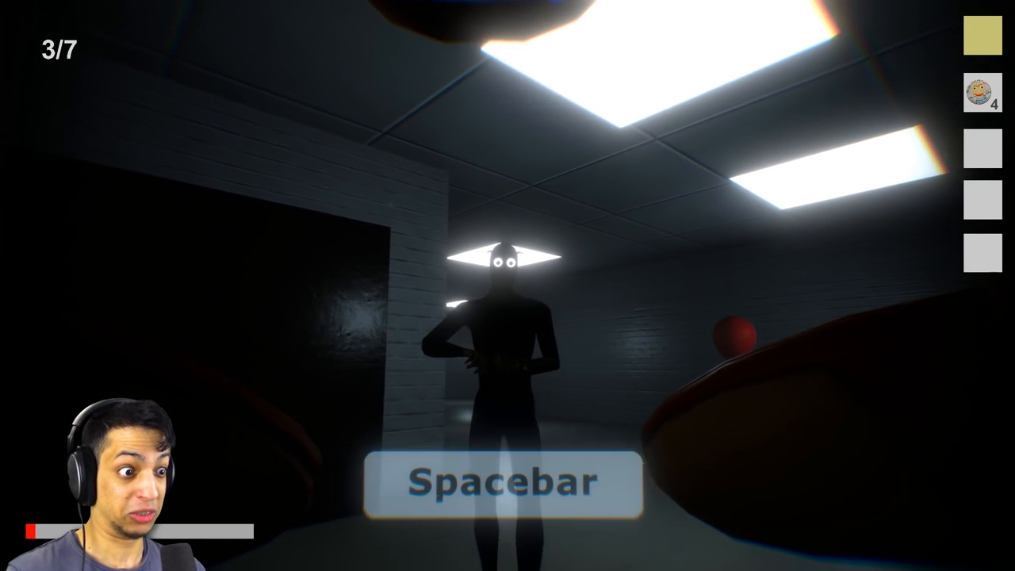
key("space")
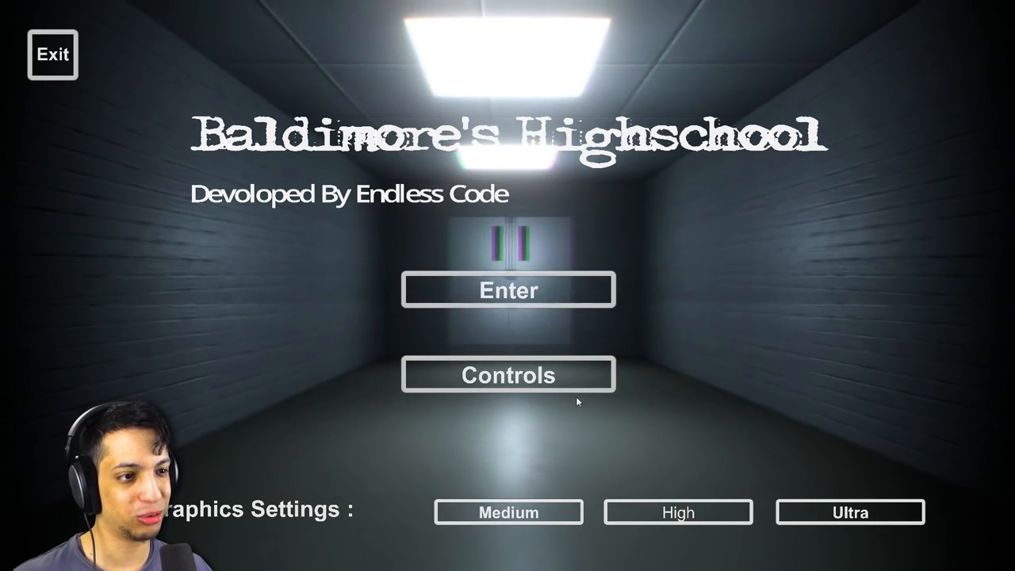
Step: Start a fresh run from the main menu and walk through the hallway into a classroom
left_click(508, 290)
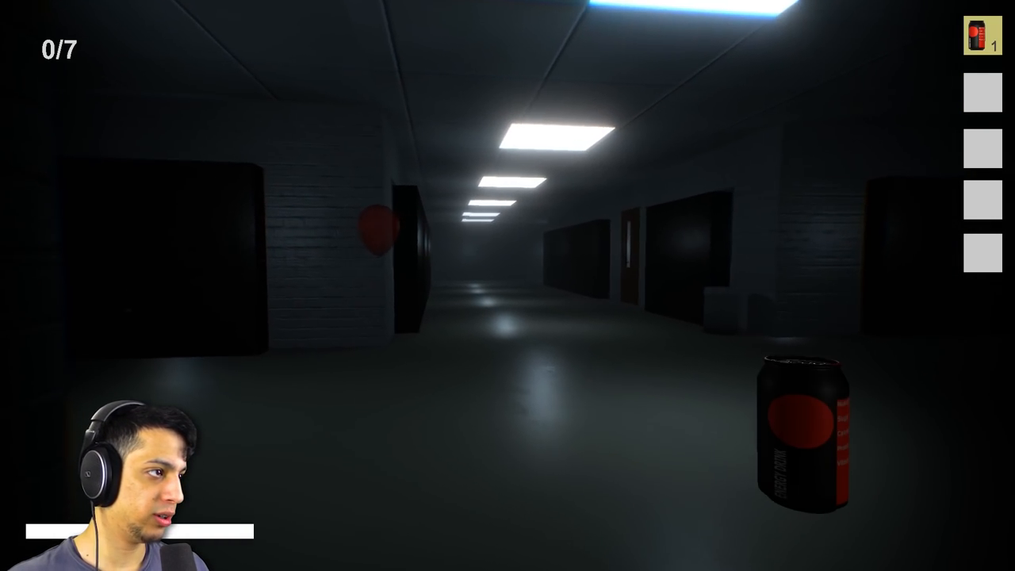
mouse_move(508, 285)
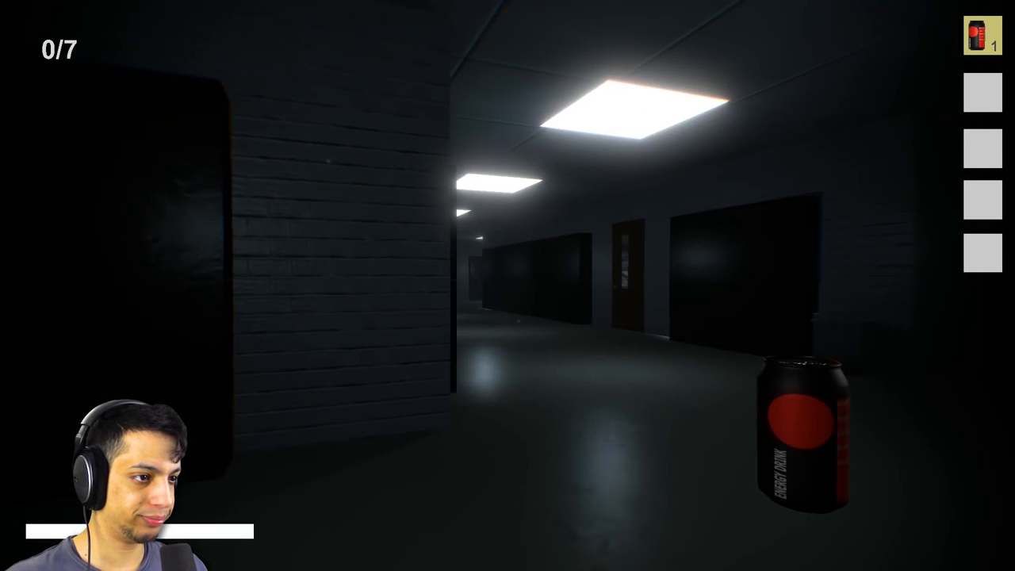
key("w")
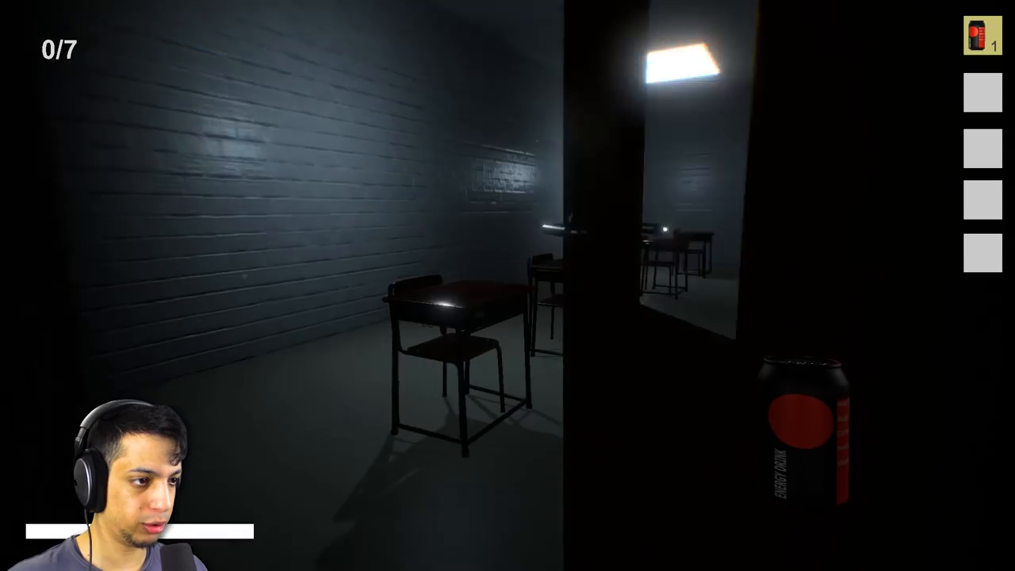
mouse_move(507, 285)
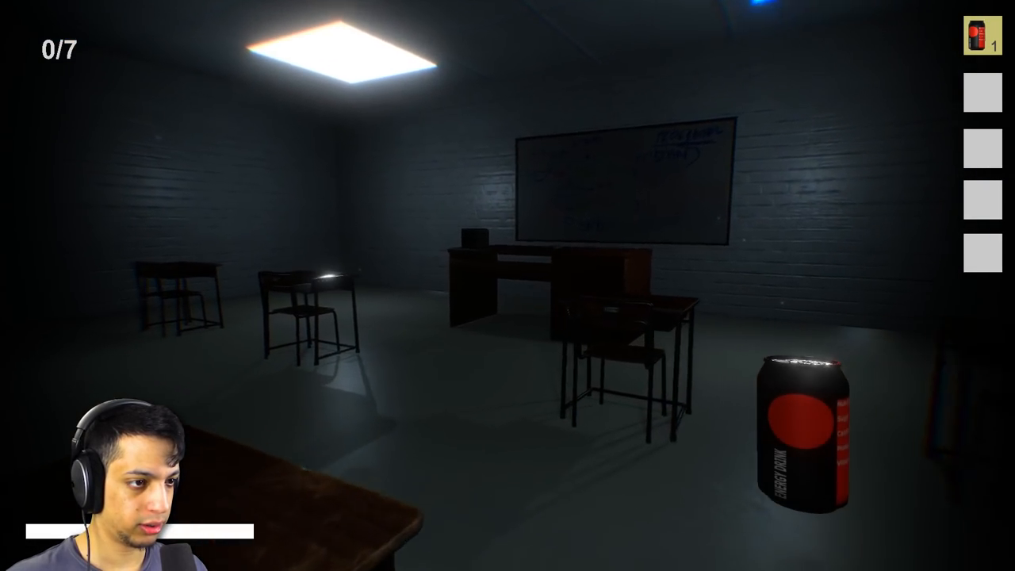
mouse_move(507, 286)
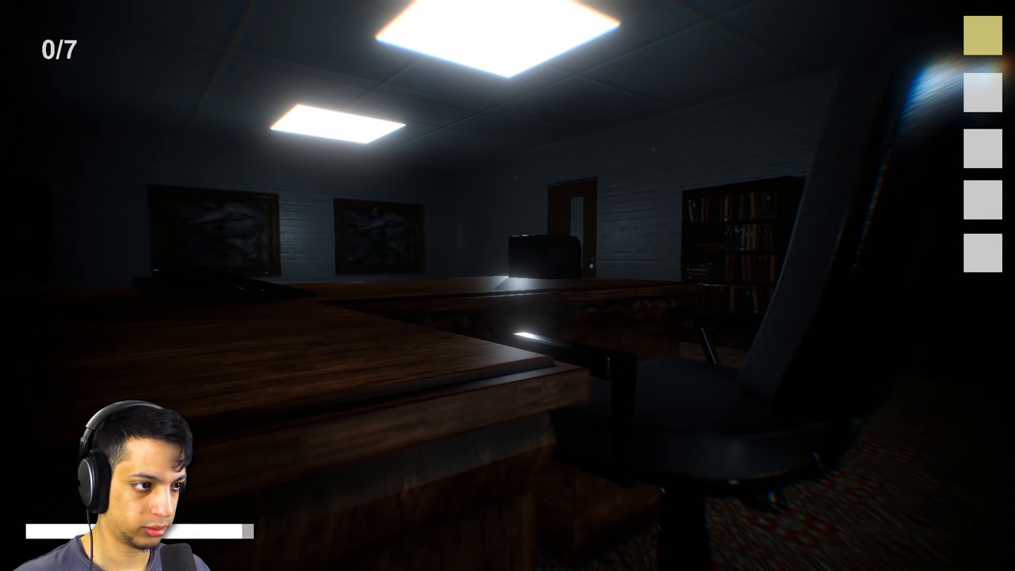
mouse_move(508, 286)
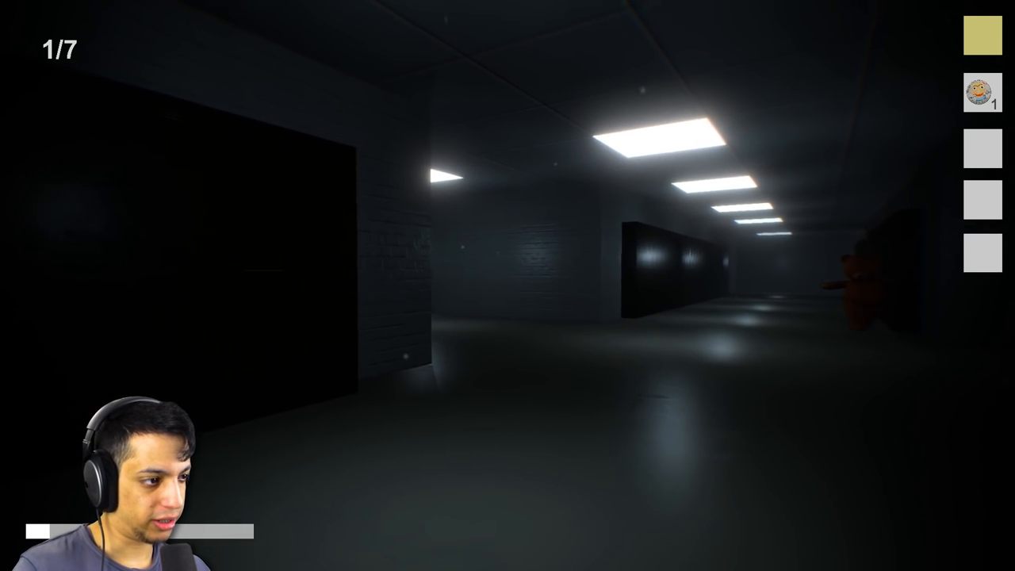
mouse_move(507, 285)
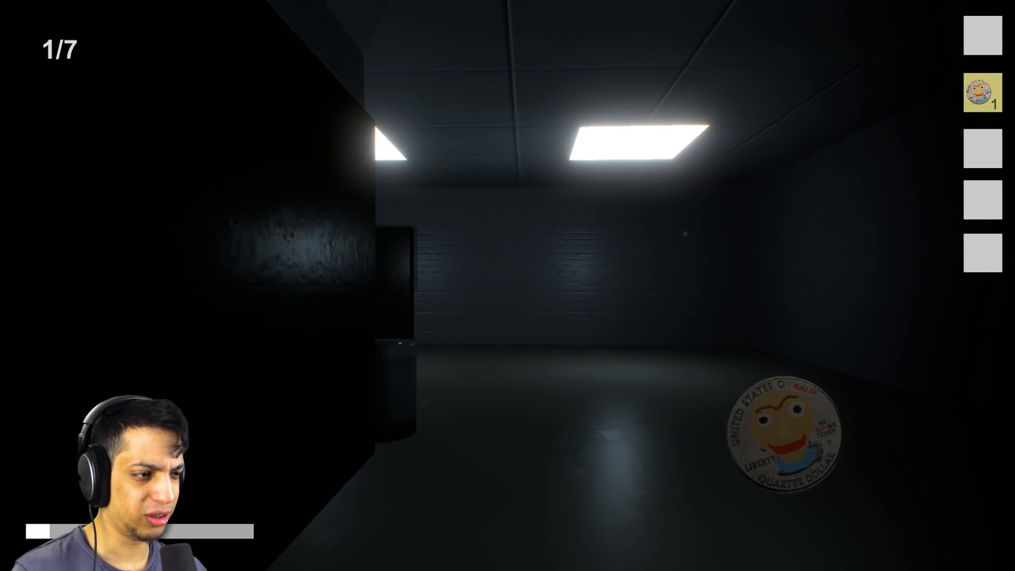
mouse_move(508, 286)
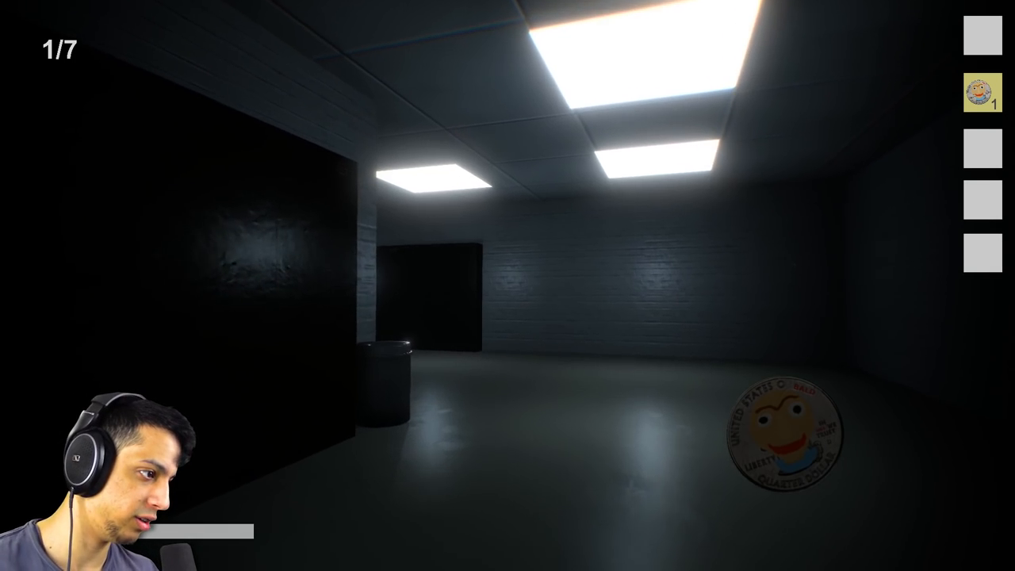
mouse_move(508, 286)
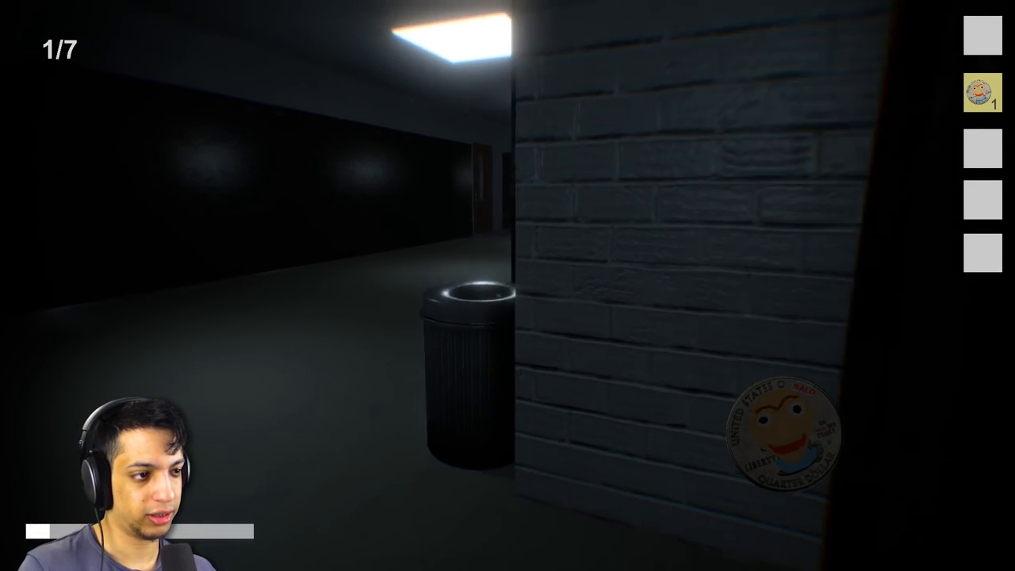
mouse_move(507, 285)
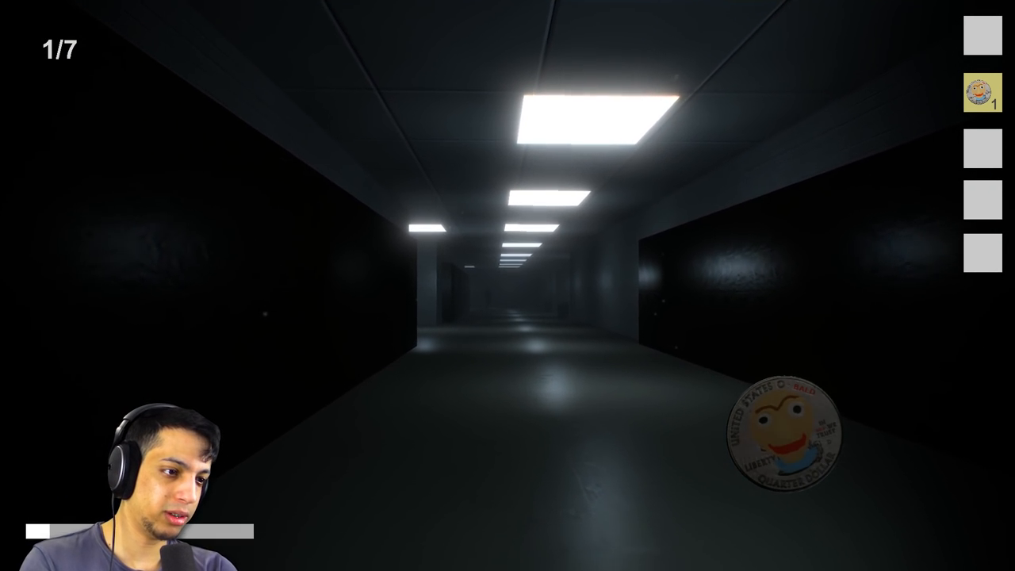
Step: Walk forward through the hallways into a desk-filled classroom after collecting a notebook and coin
key("w")
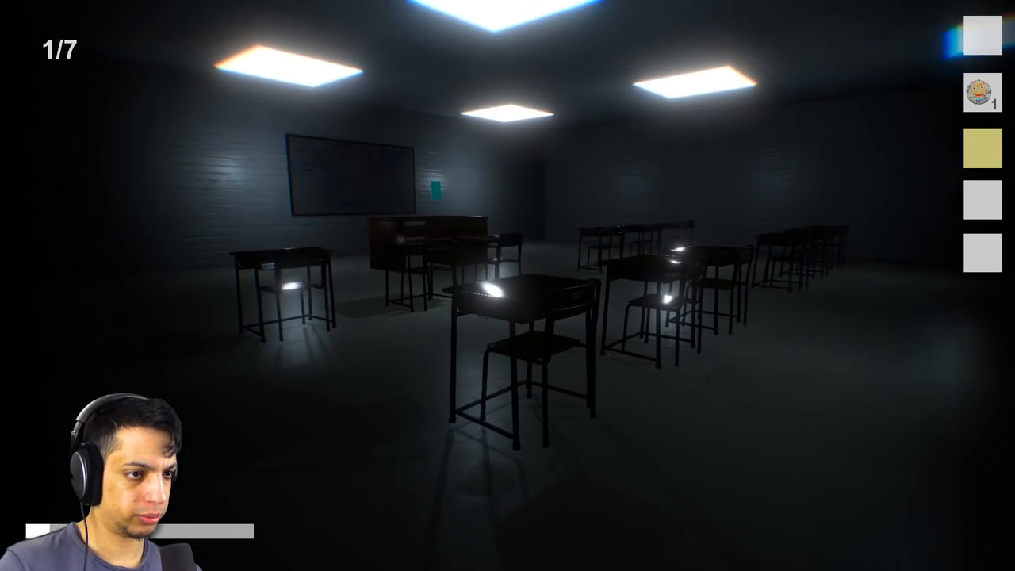
mouse_move(507, 286)
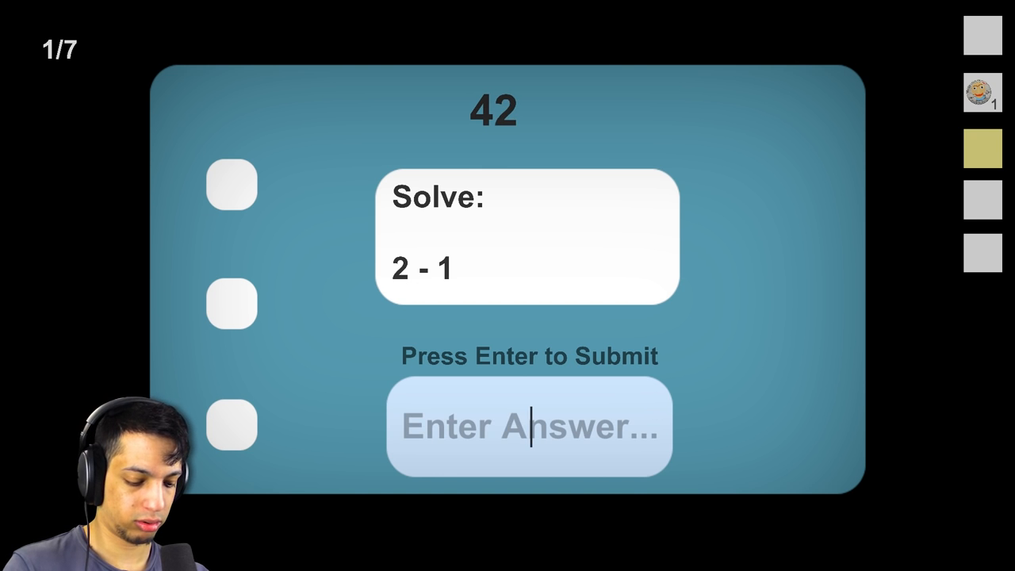
Step: Submit answers to the subtraction problems 2 - 1 and 2 - 2, raising the notebook count to 2/7
key("Return")
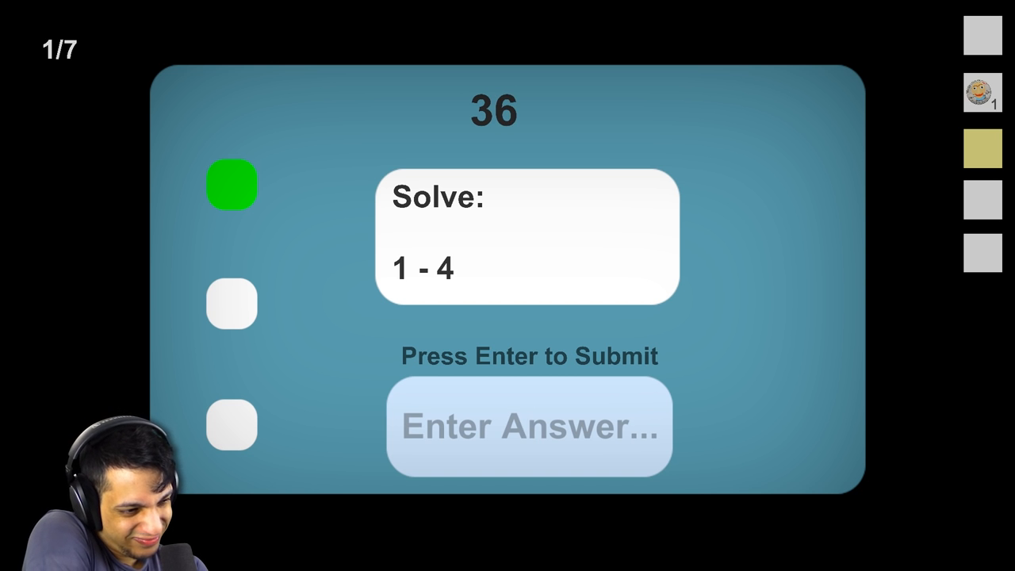
left_click(530, 425)
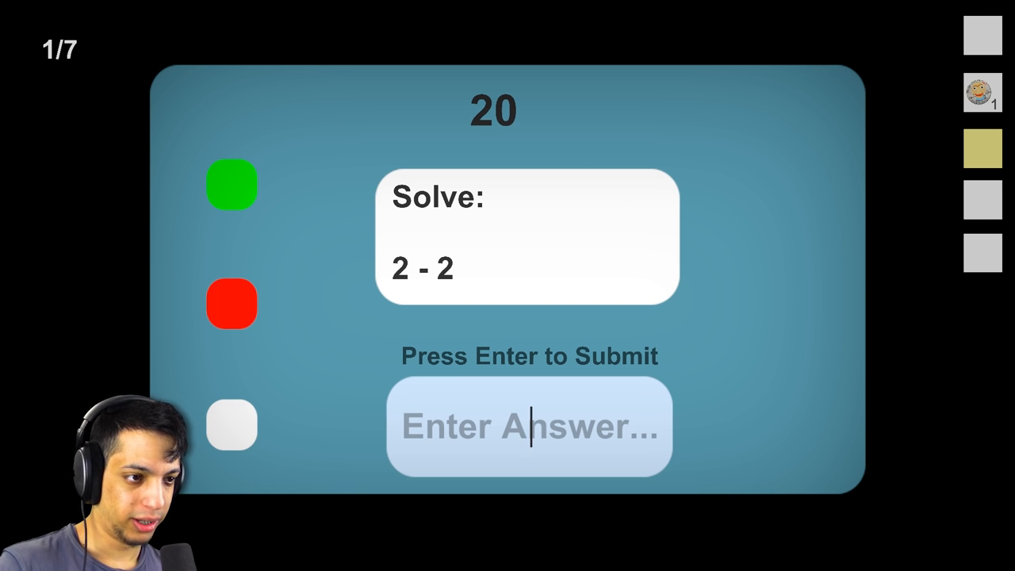
key("Return")
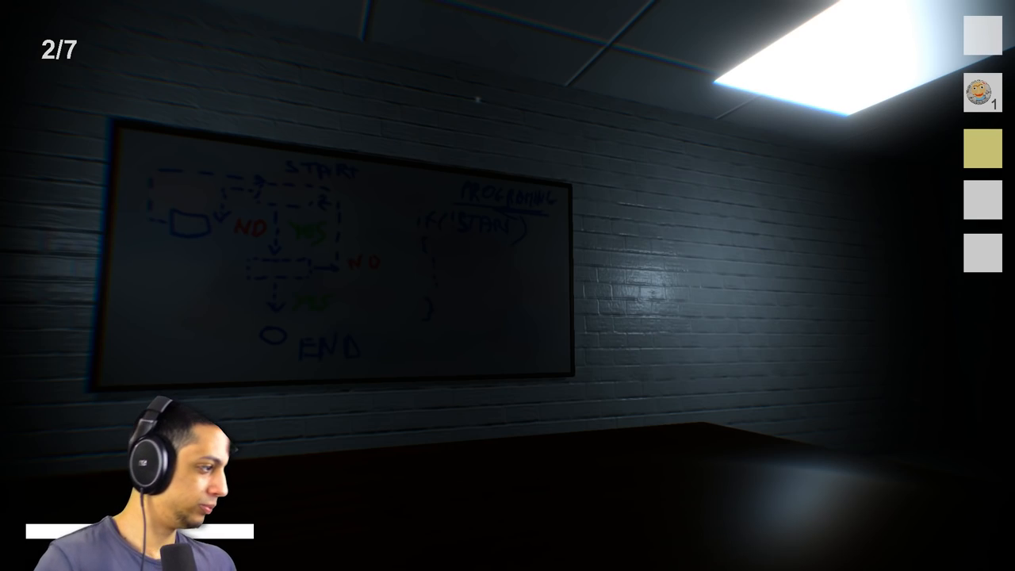
mouse_move(508, 285)
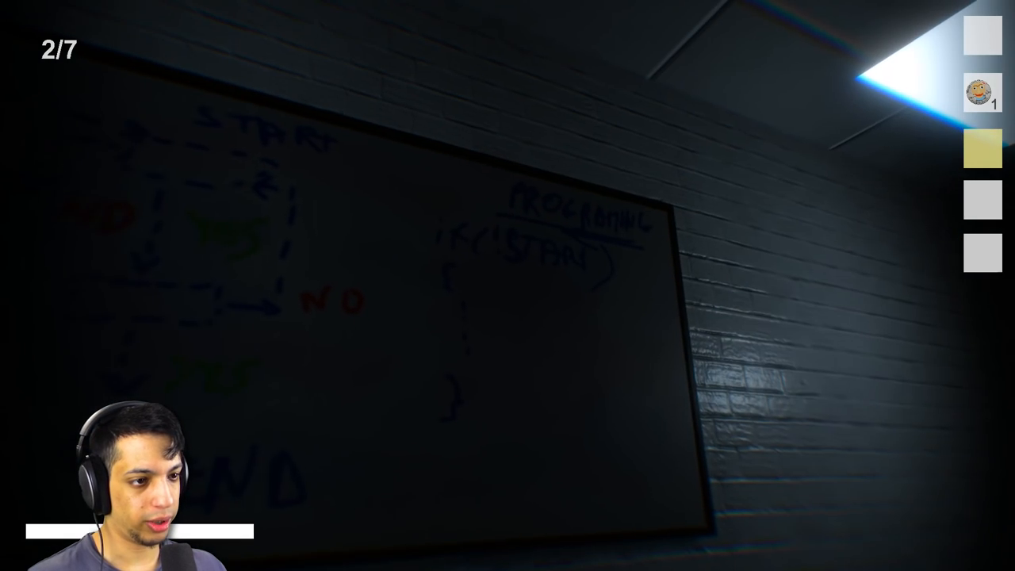
mouse_move(507, 285)
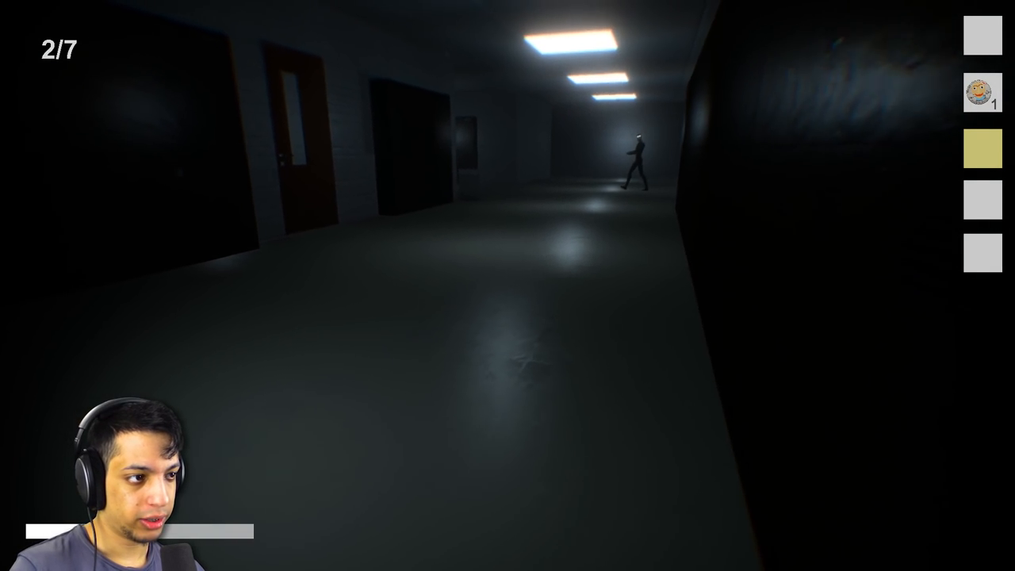
mouse_move(508, 286)
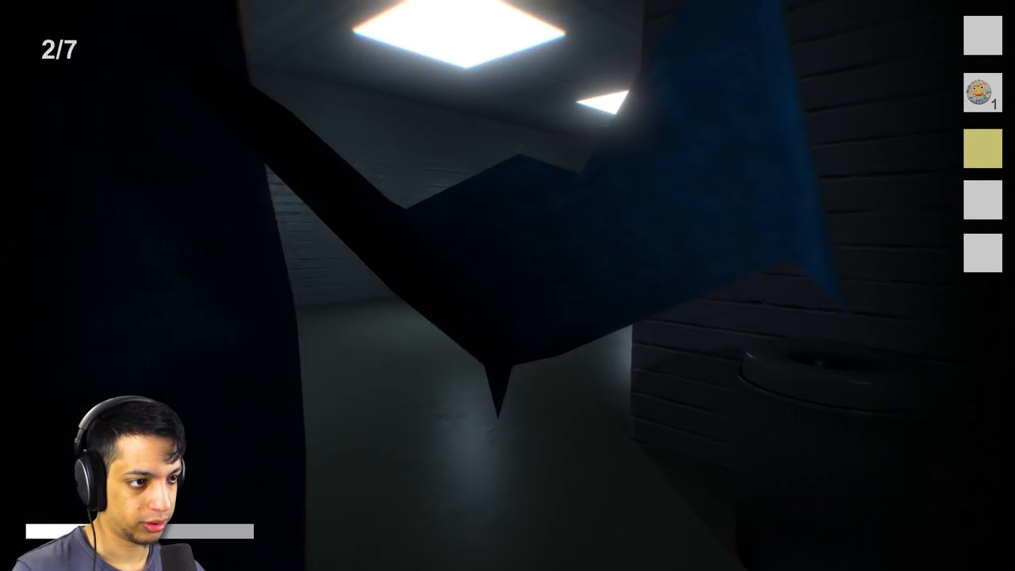
mouse_move(507, 285)
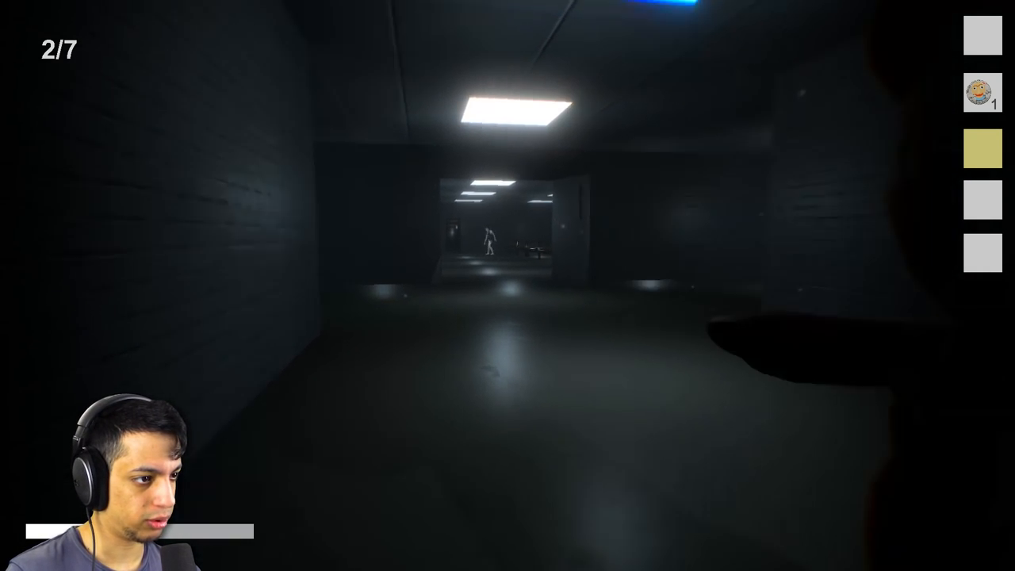
Step: Struggle free of the creature's grip with repeated Spacebar presses
key("space")
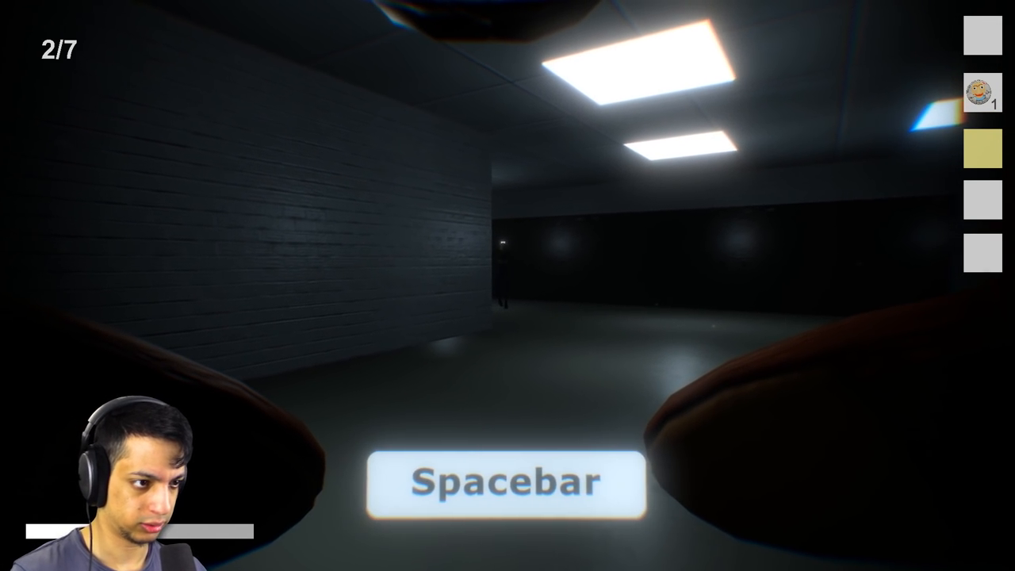
key("space")
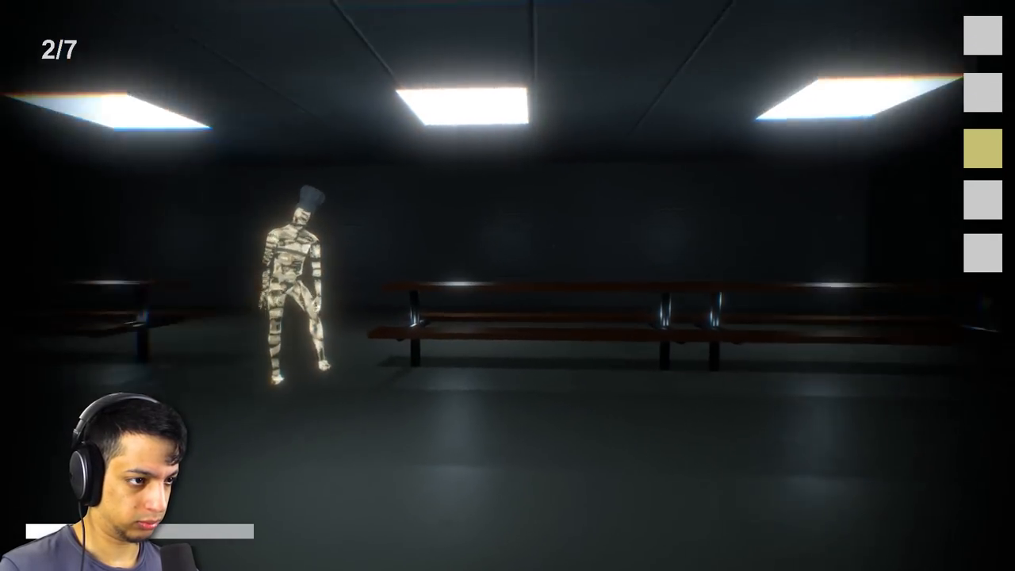
mouse_move(507, 285)
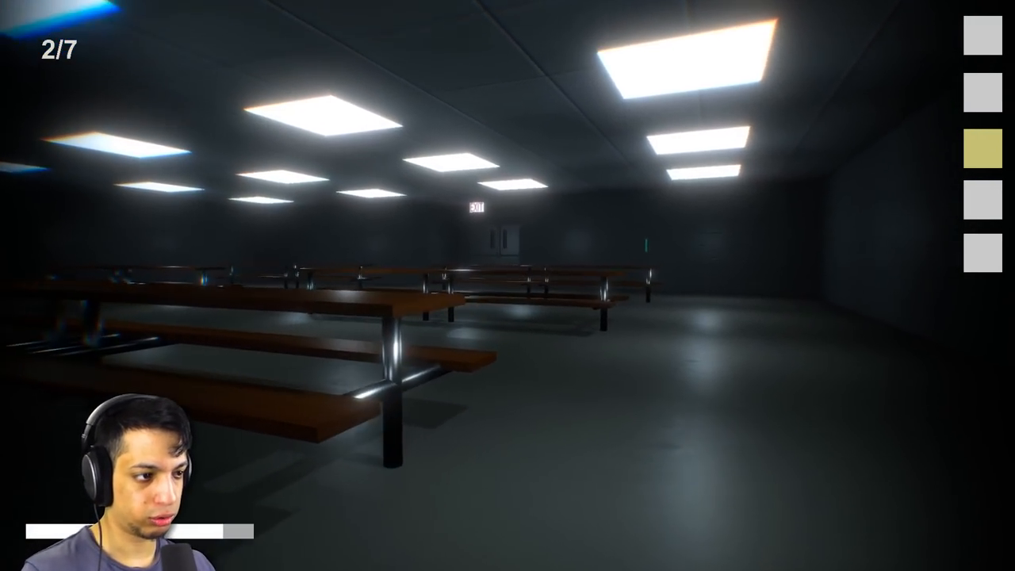
mouse_move(507, 285)
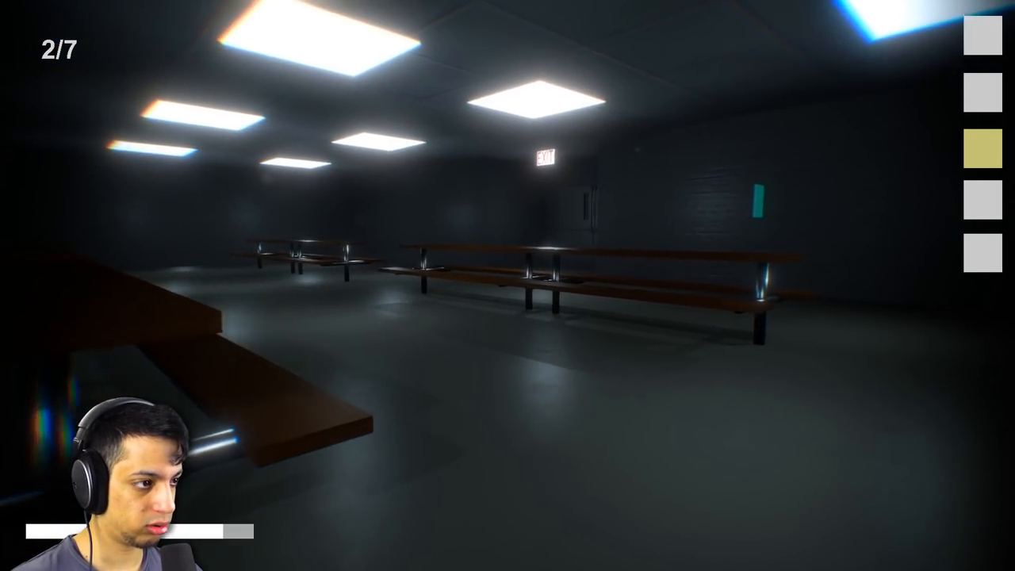
mouse_move(508, 285)
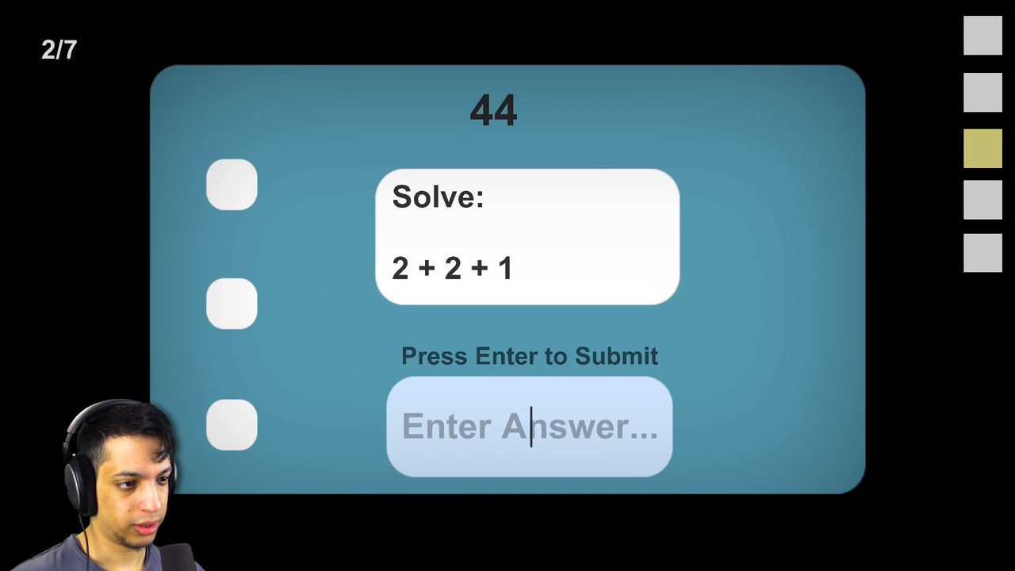
Step: Submit the first sum and the 2 + 3 + 4 sum, finishing the cafeteria test at 3/7
key("Return")
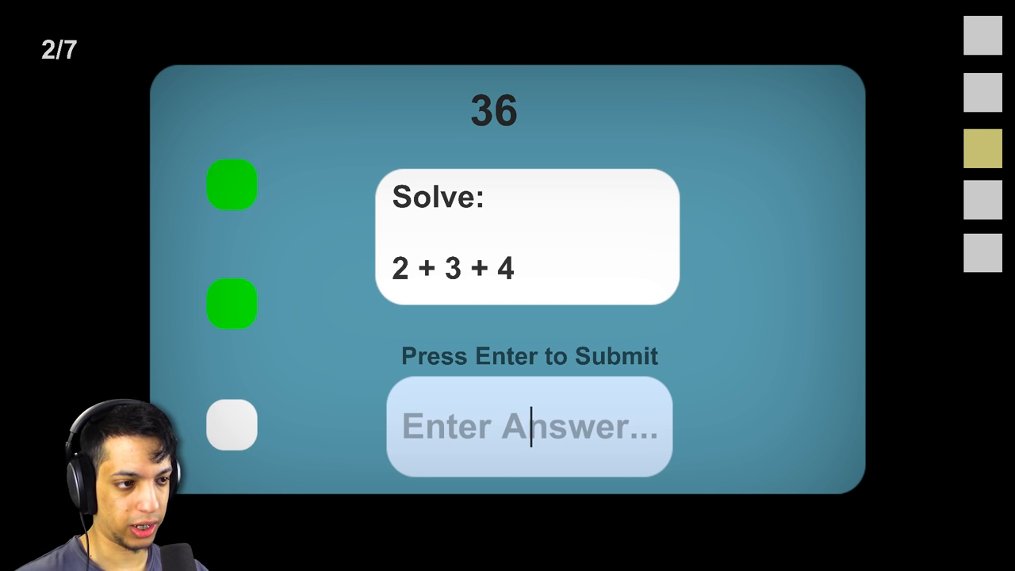
key("Return")
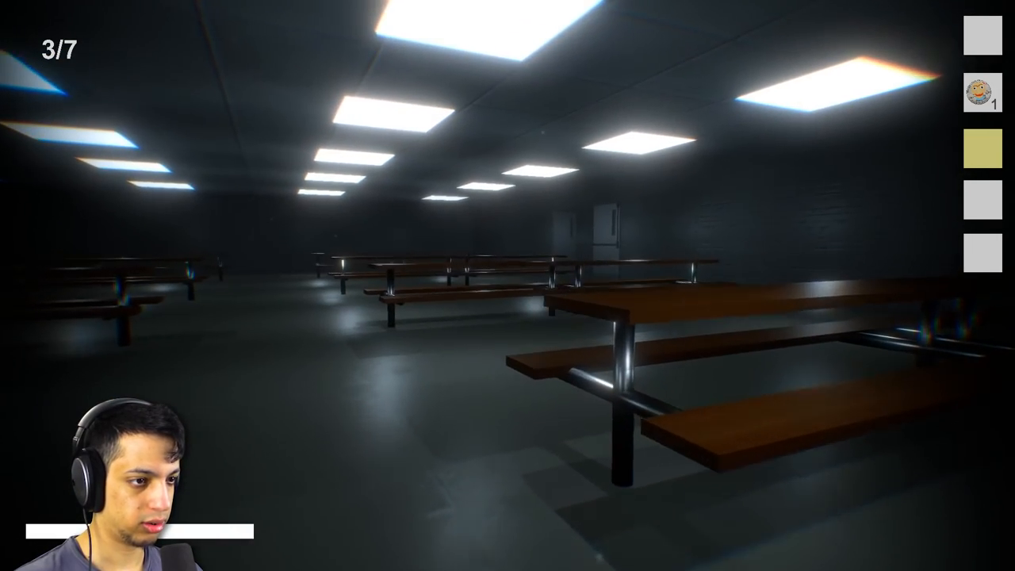
mouse_move(508, 286)
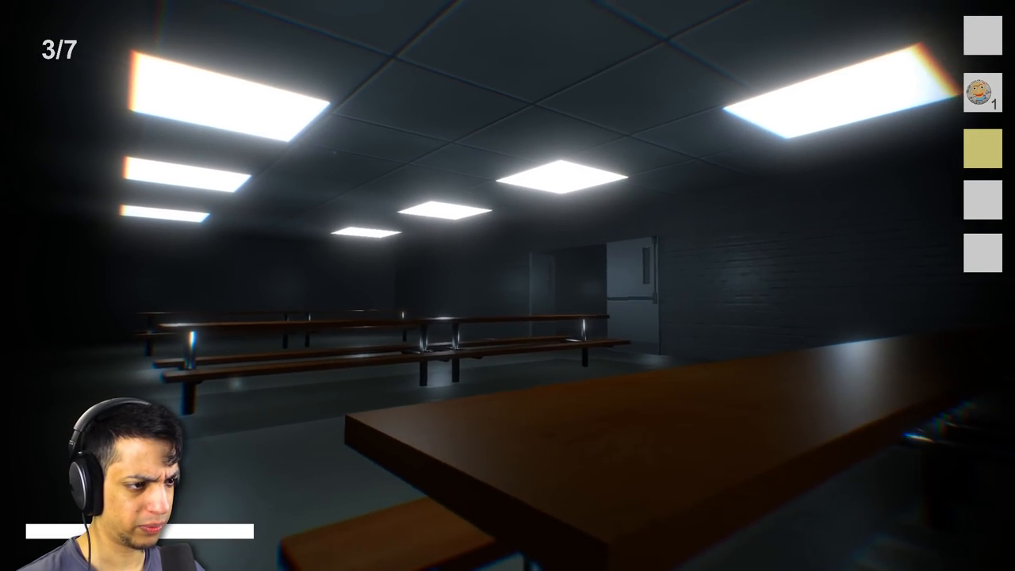
mouse_move(508, 286)
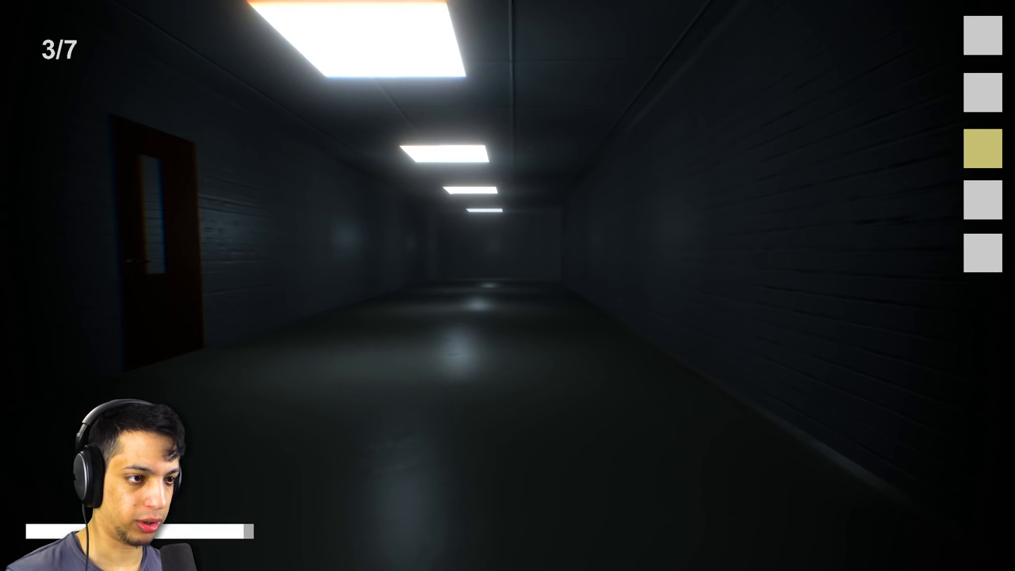
Step: Walk out of the cafeteria into the long dark corridor beyond
key("w")
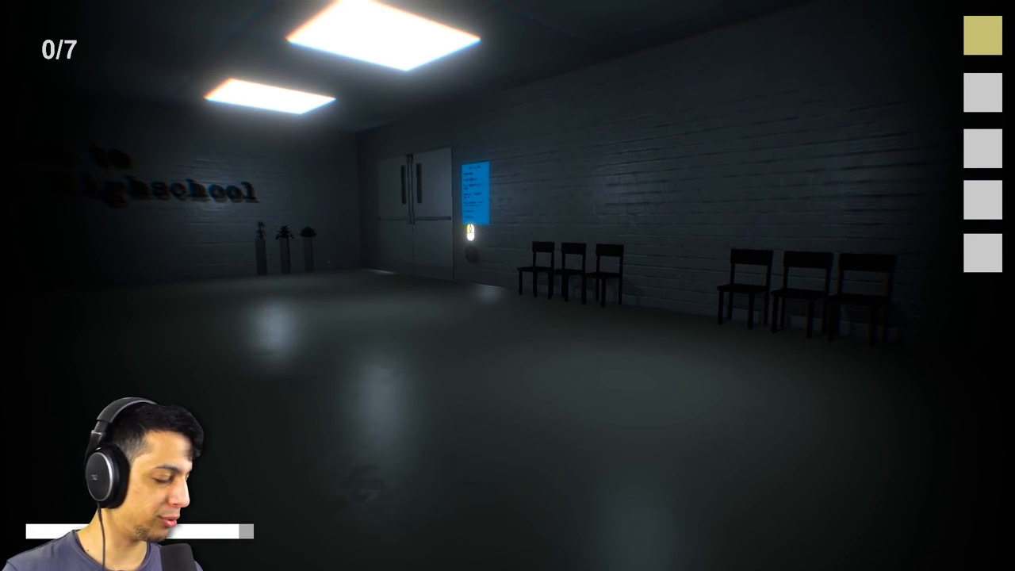
mouse_move(508, 286)
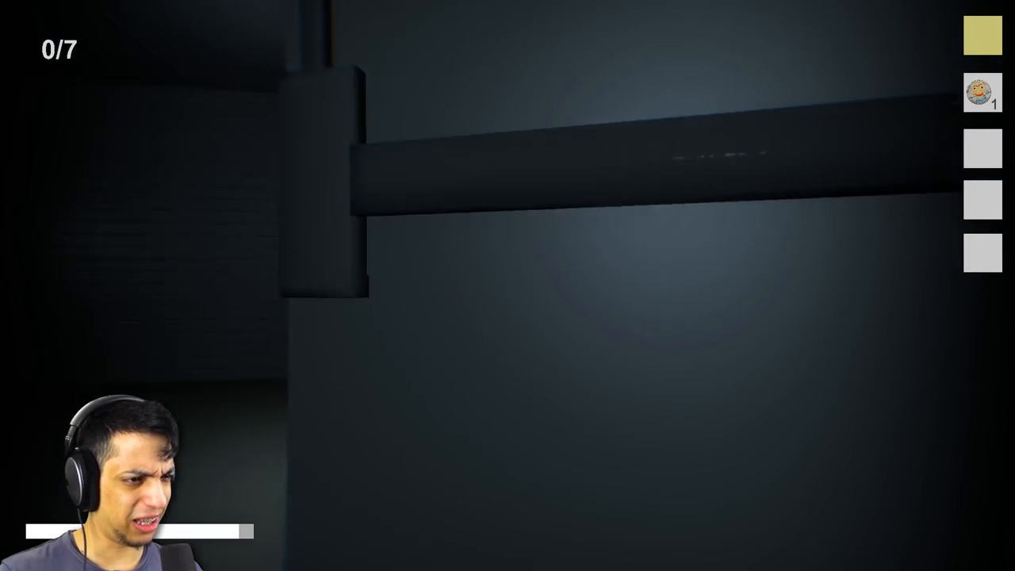
mouse_move(508, 286)
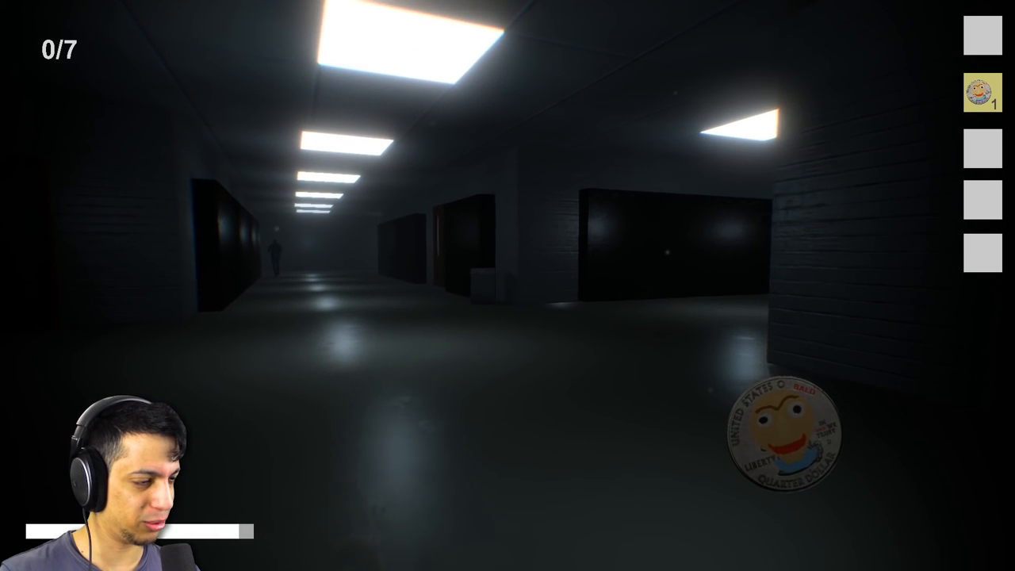
mouse_move(508, 285)
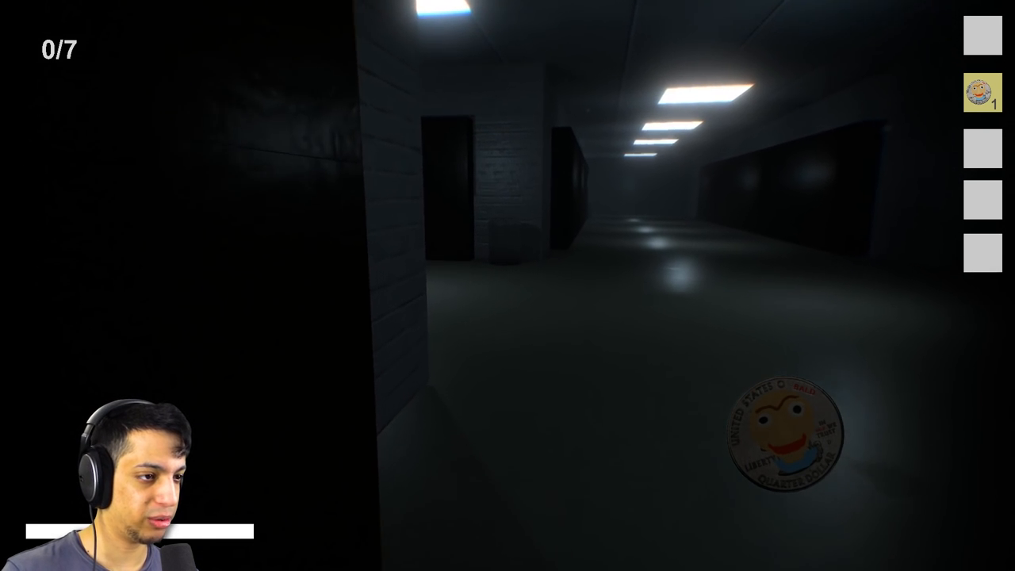
mouse_move(508, 286)
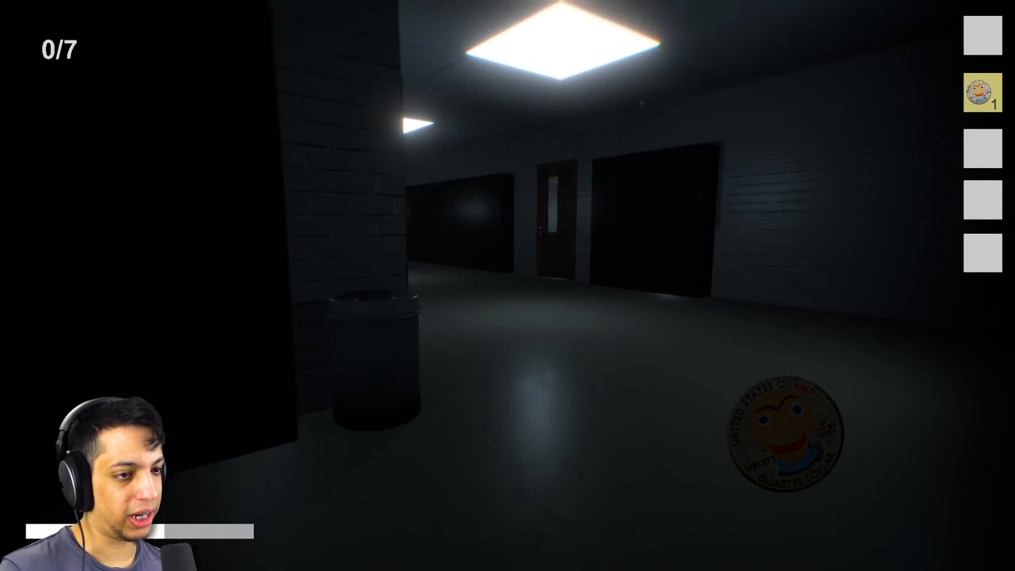
mouse_move(508, 285)
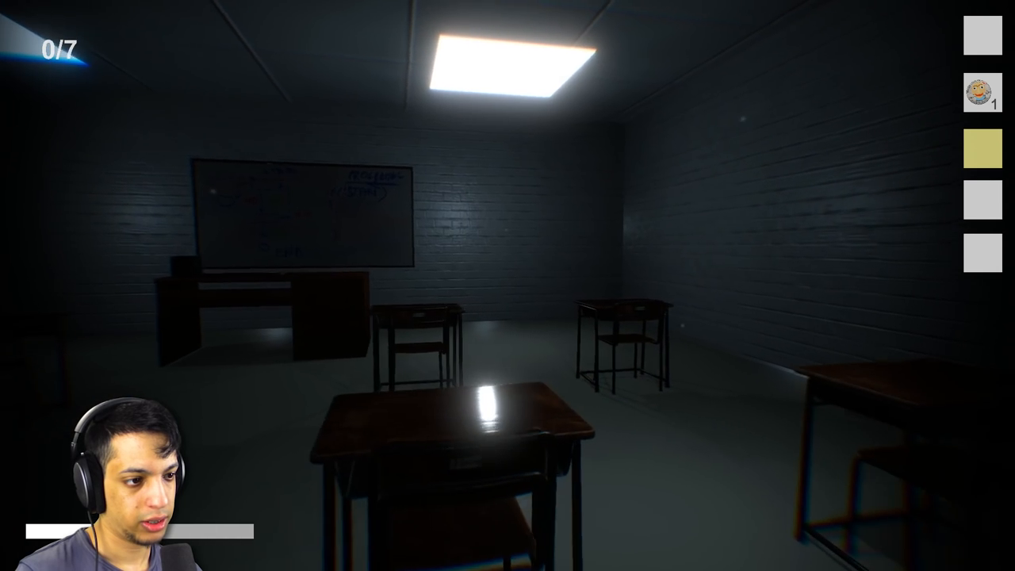
mouse_move(507, 286)
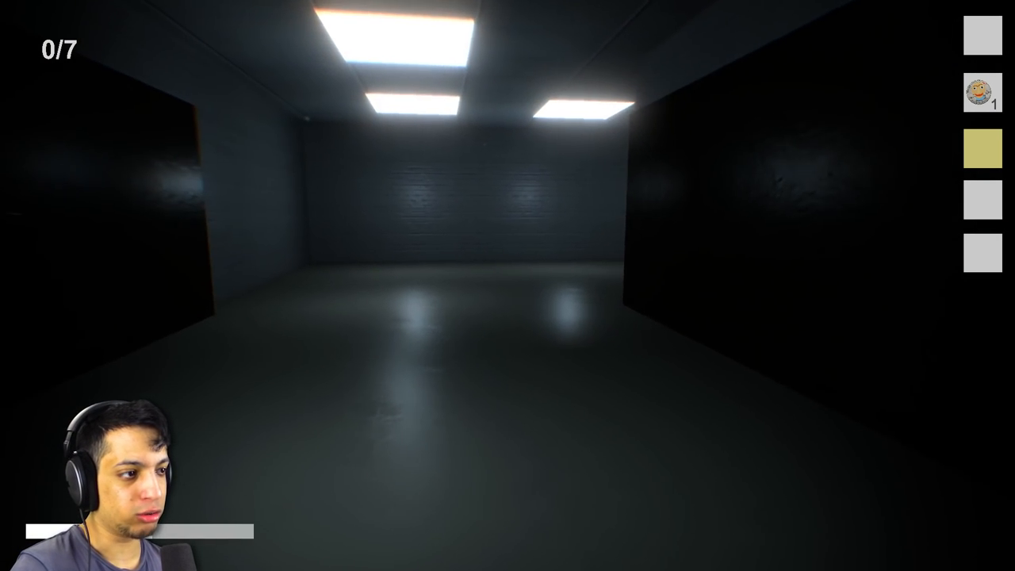
Step: Walk out of the classroom and down the long hallway toward the dark figure
key("w")
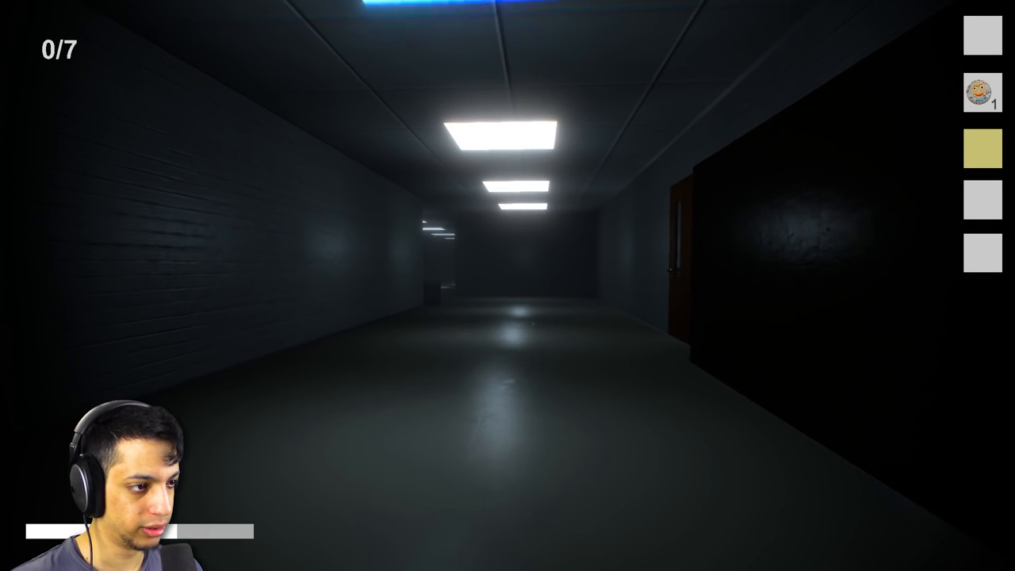
key("w")
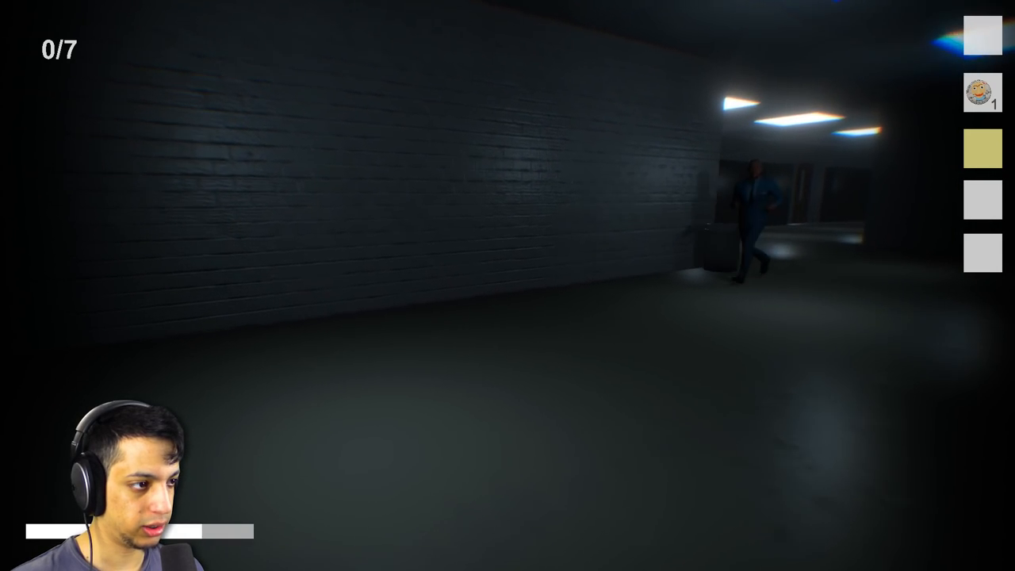
mouse_move(507, 286)
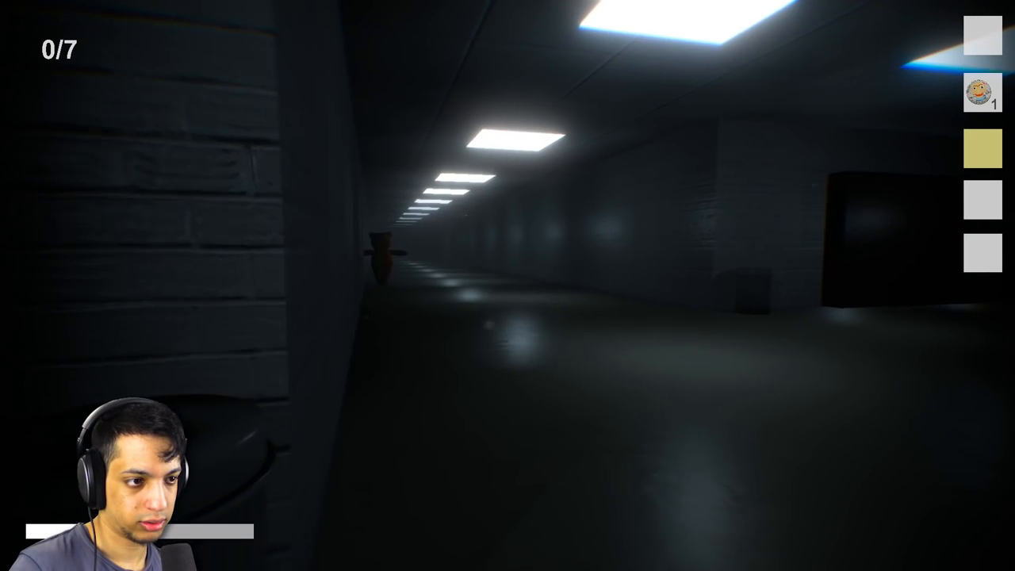
mouse_move(507, 285)
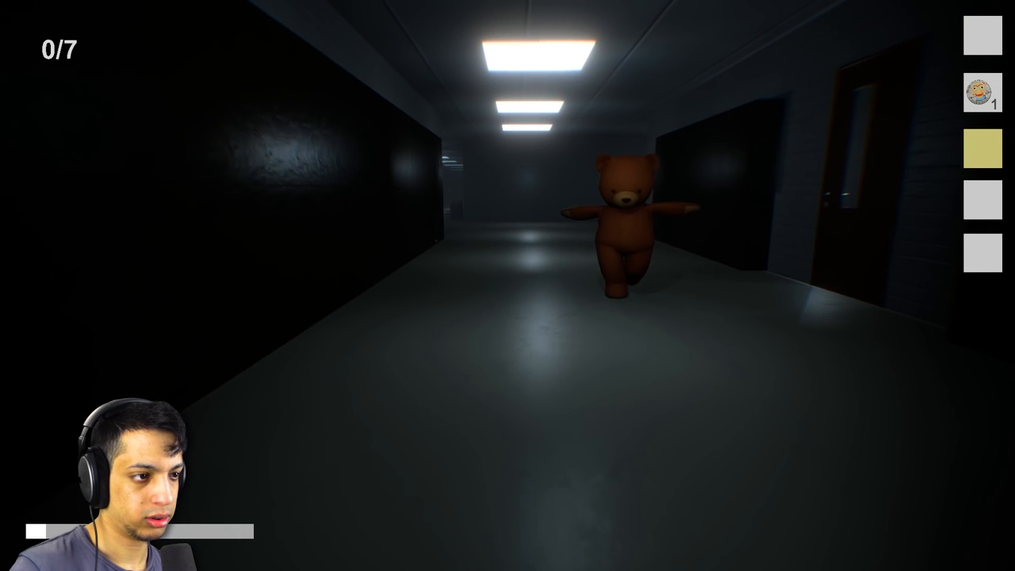
Step: Move away from the approaching teddy bear into an empty dim corridor
key("w")
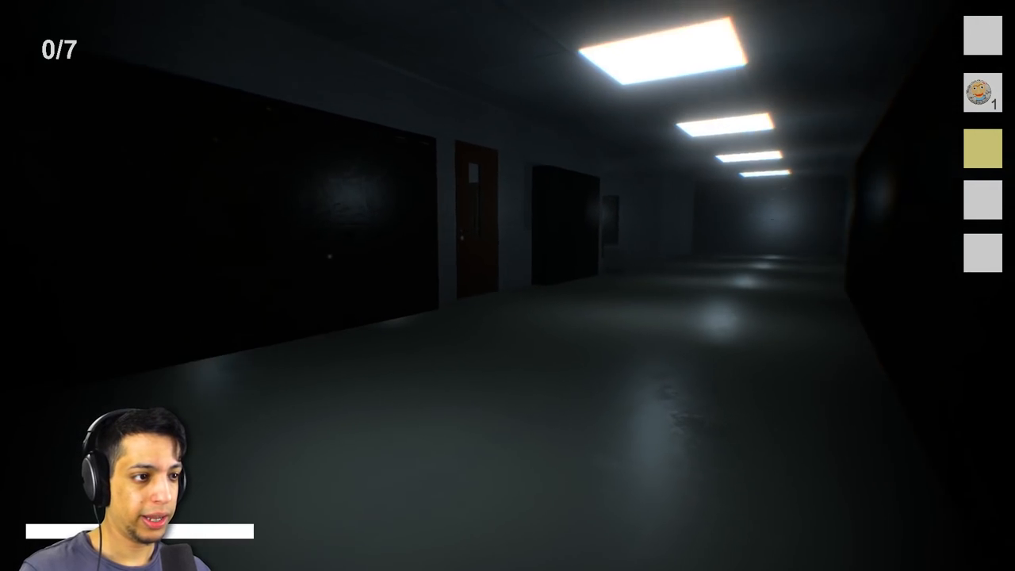
mouse_move(508, 285)
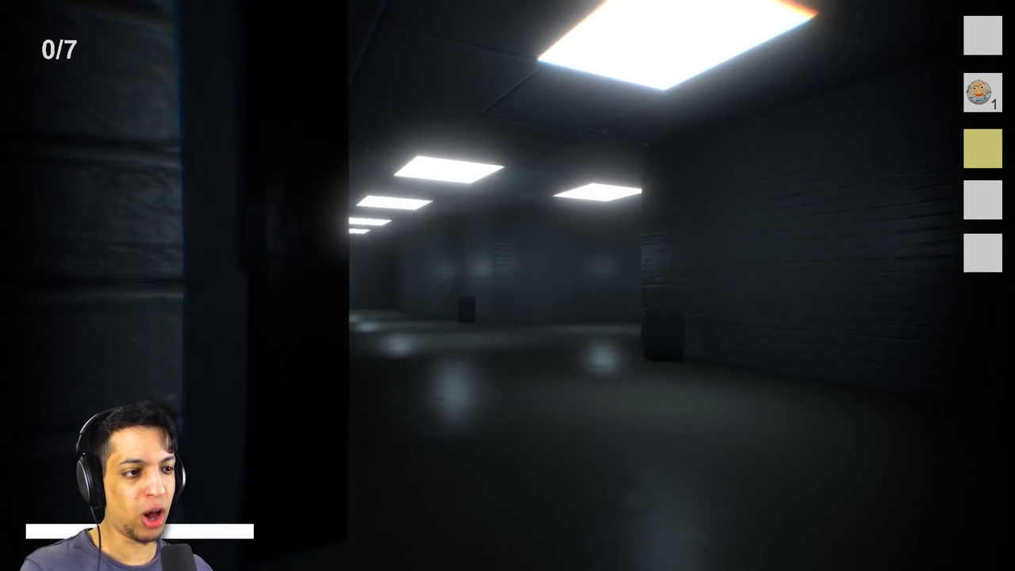
mouse_move(508, 286)
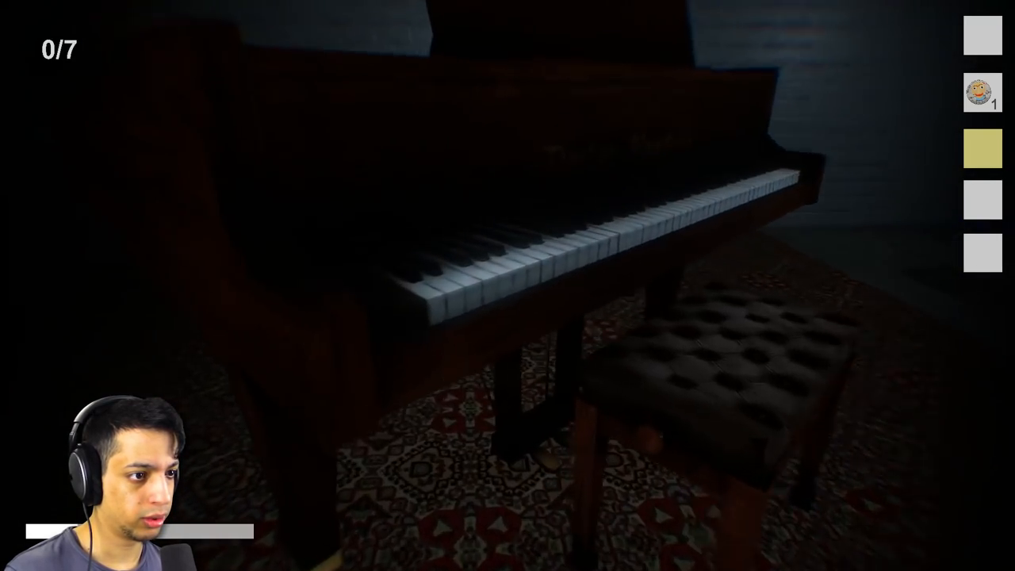
mouse_move(508, 286)
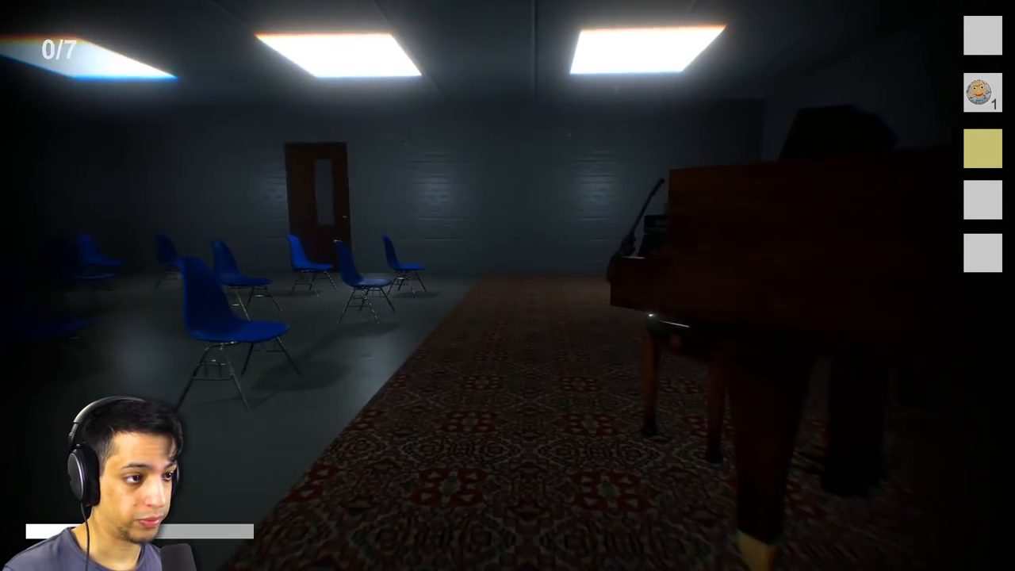
mouse_move(507, 286)
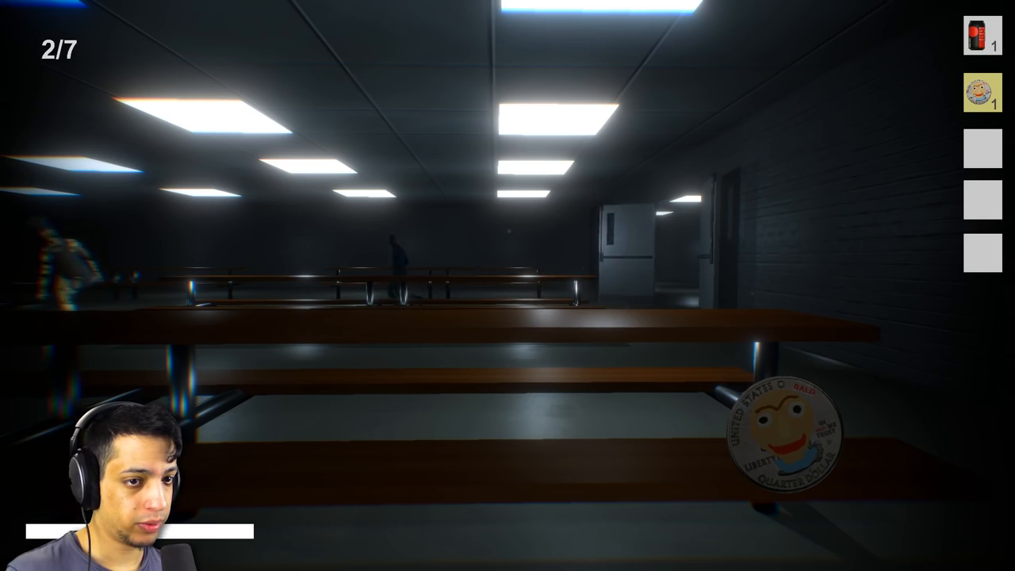
mouse_move(507, 286)
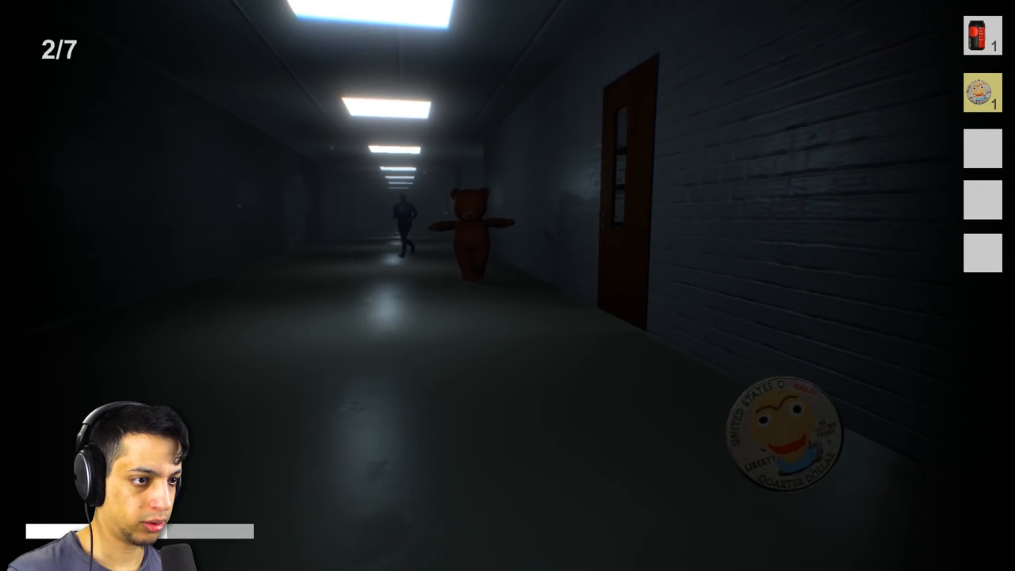
Step: Walk down the hallway while the suited man and teddy bear give chase
key("w")
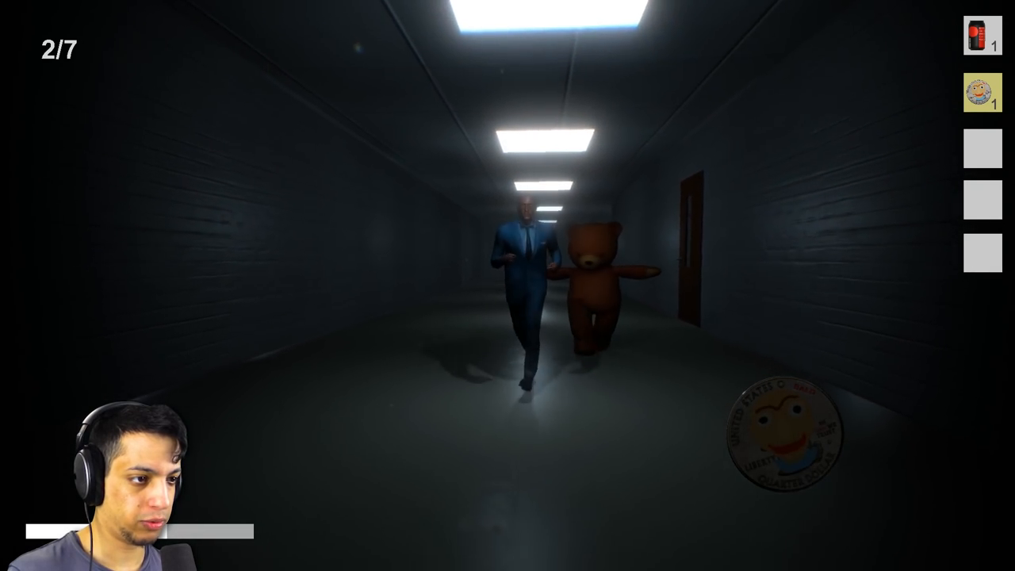